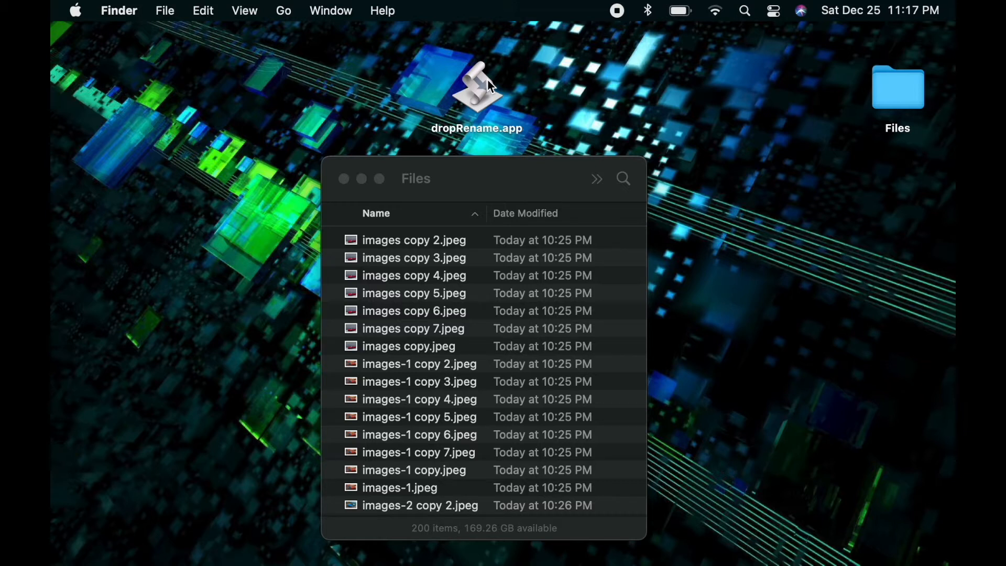
Step: Drop all the files onto dropRename.app and enter 'Sample' as the new name
{"action": "left_click", "coordinate": [413, 293]}
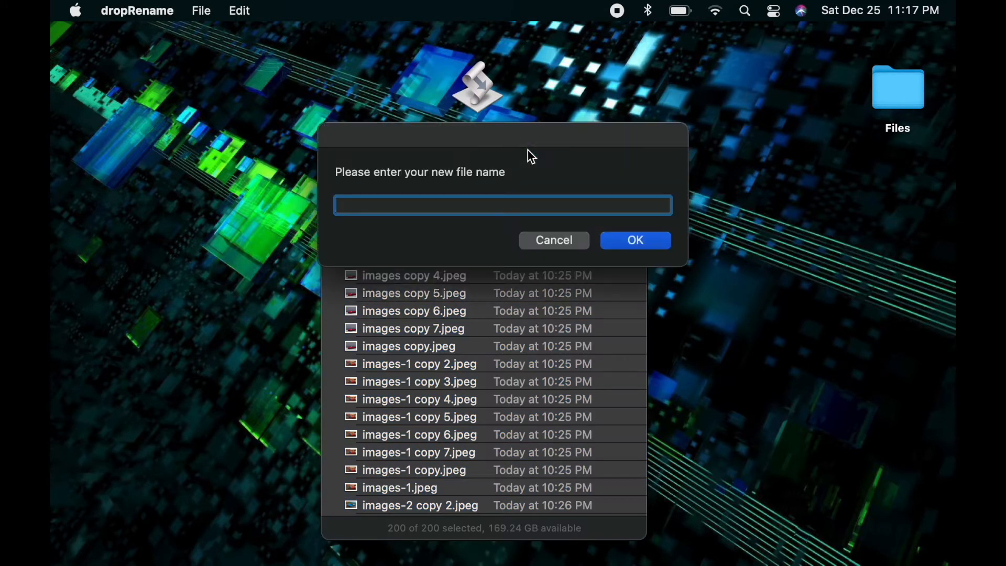
{"action": "mouse_move", "coordinate": [509, 203]}
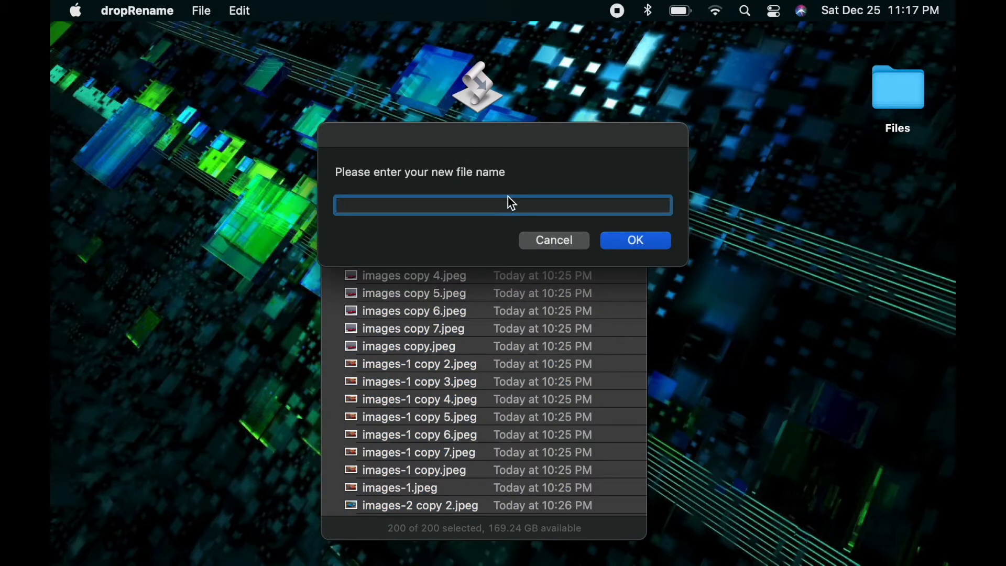
{"action": "type", "text": "Sample"}
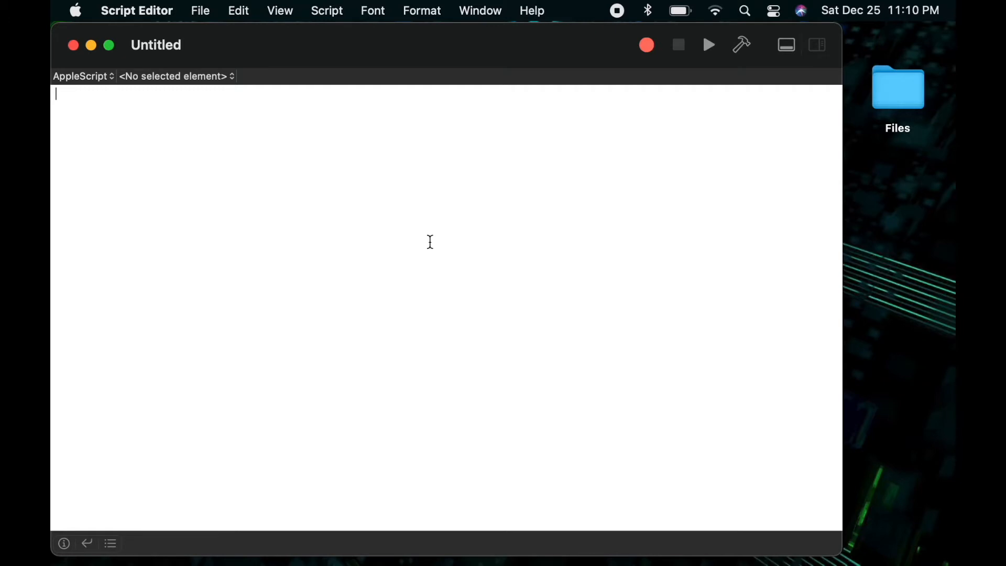
Step: Begin an 'on open (droppedFiles)' handler
{"action": "type", "text": "on"}
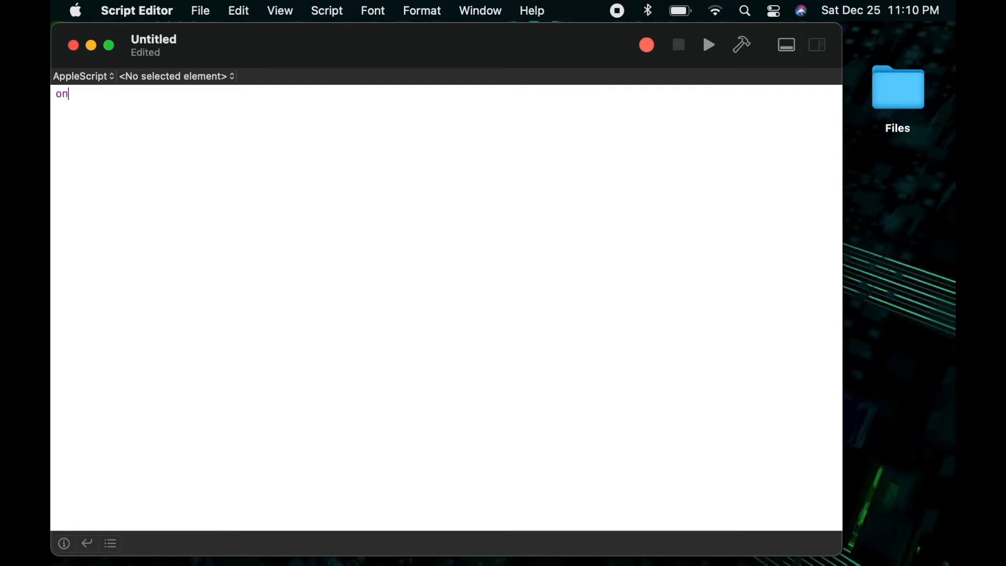
{"action": "type", "text": "open(dro"}
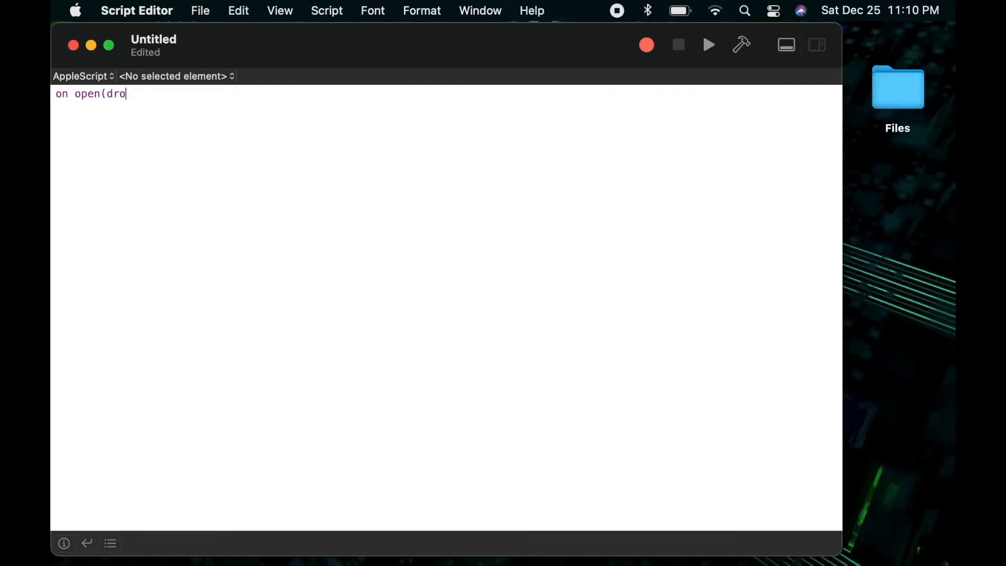
{"action": "type", "text": "ppedFiles"}
{"action": "type", "text": "end open"}
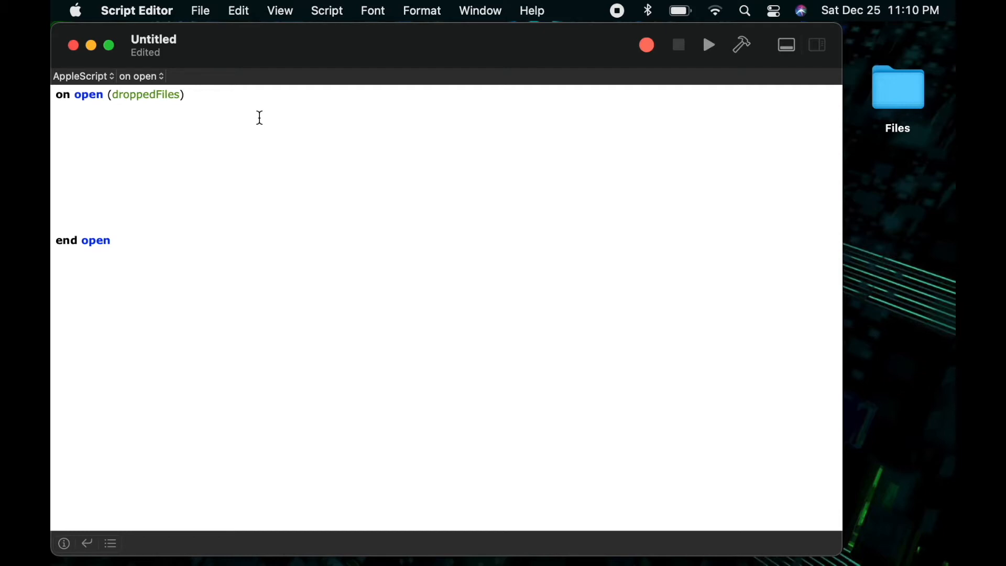
Step: Set newName from a 'Please enter your new file name' dialog with empty default answer, then compile
{"action": "type", "text": "set new"}
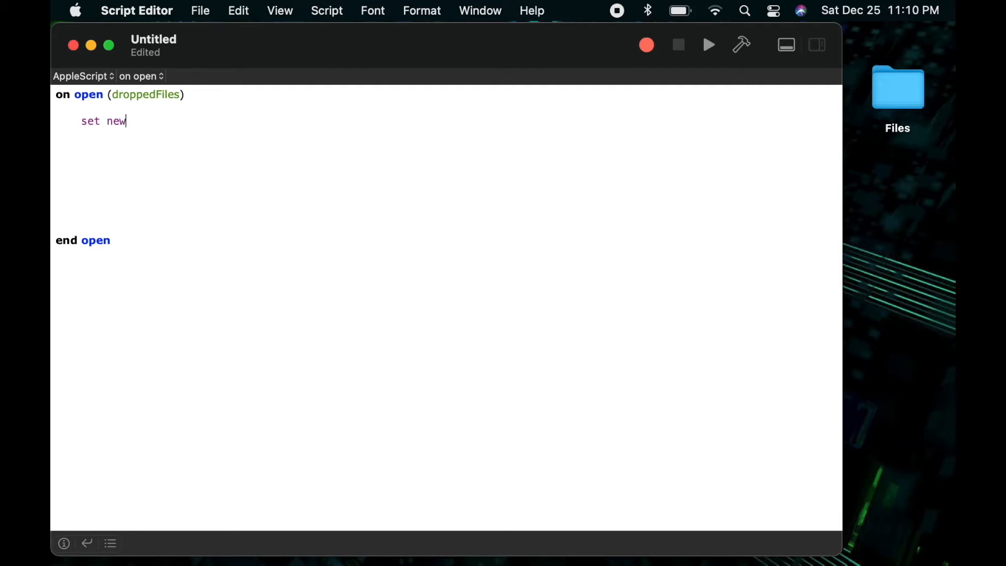
{"action": "type", "text": "Name to"}
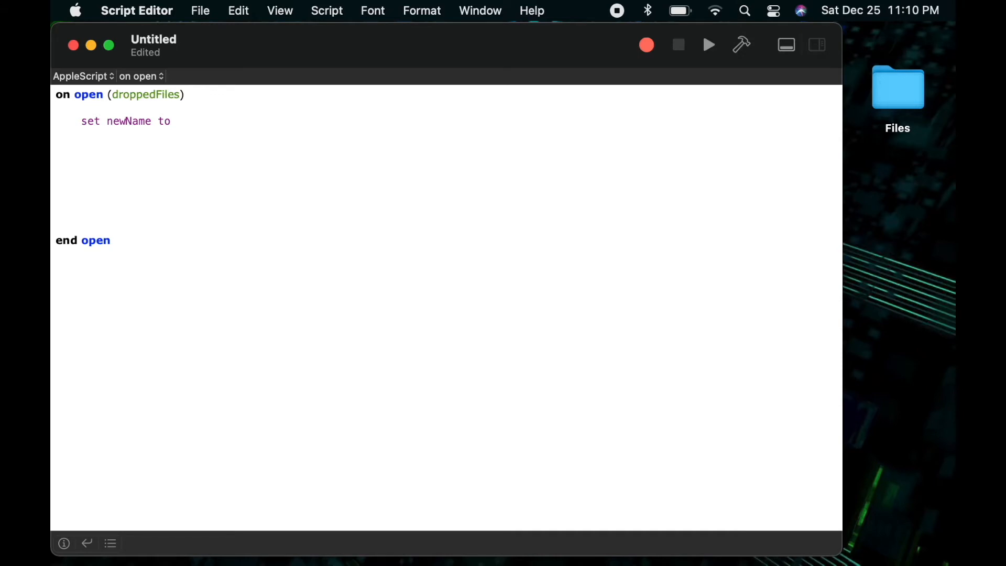
{"action": "type", "text": "text returned"}
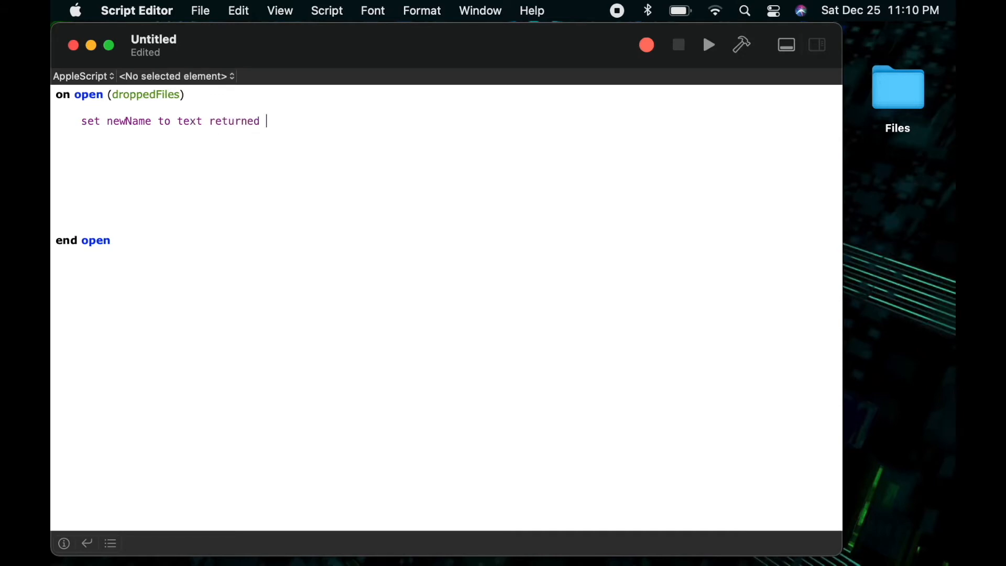
{"action": "type", "text": "of (display dialog"}
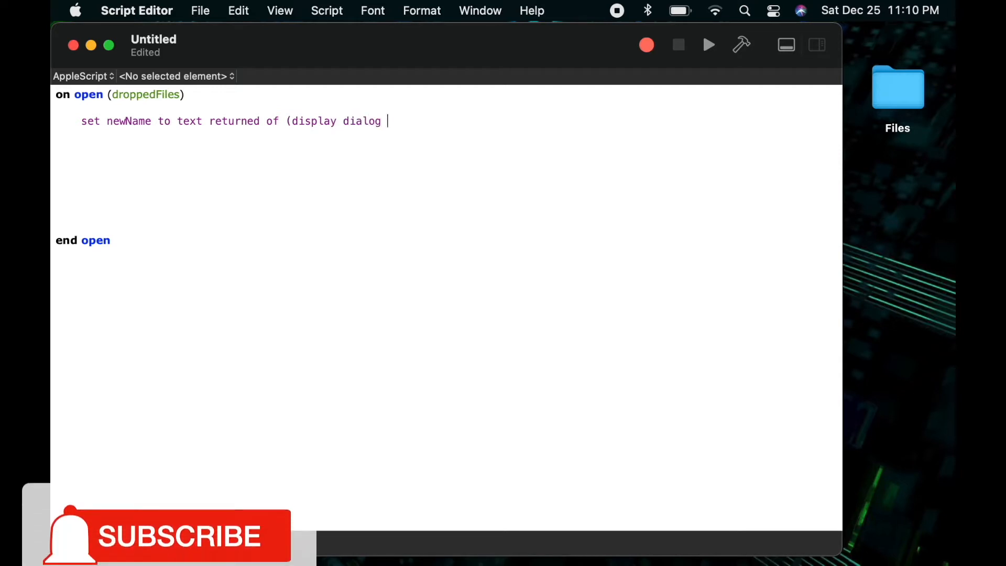
{"action": "type", "text": "\"Please ente"}
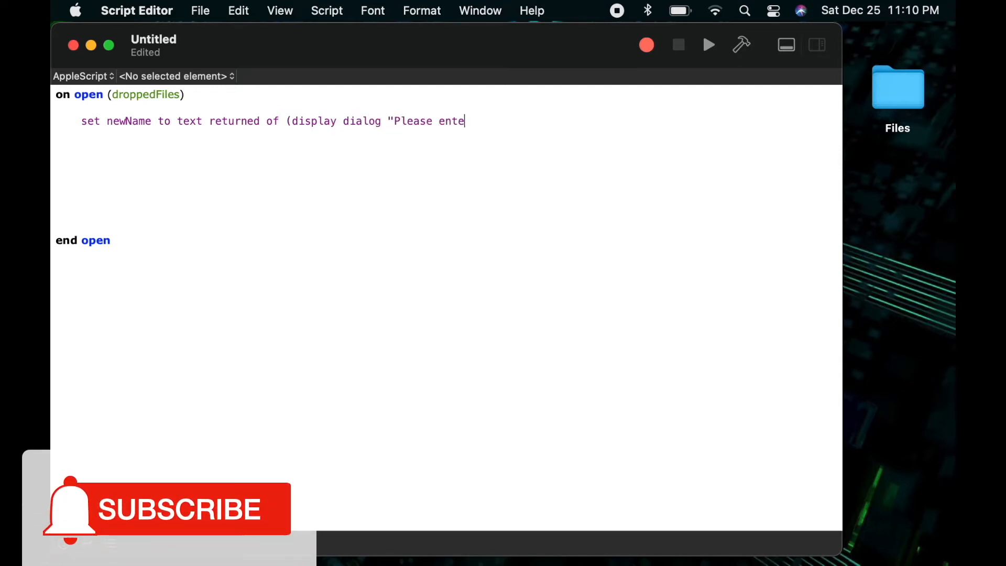
{"action": "type", "text": "r your new file"}
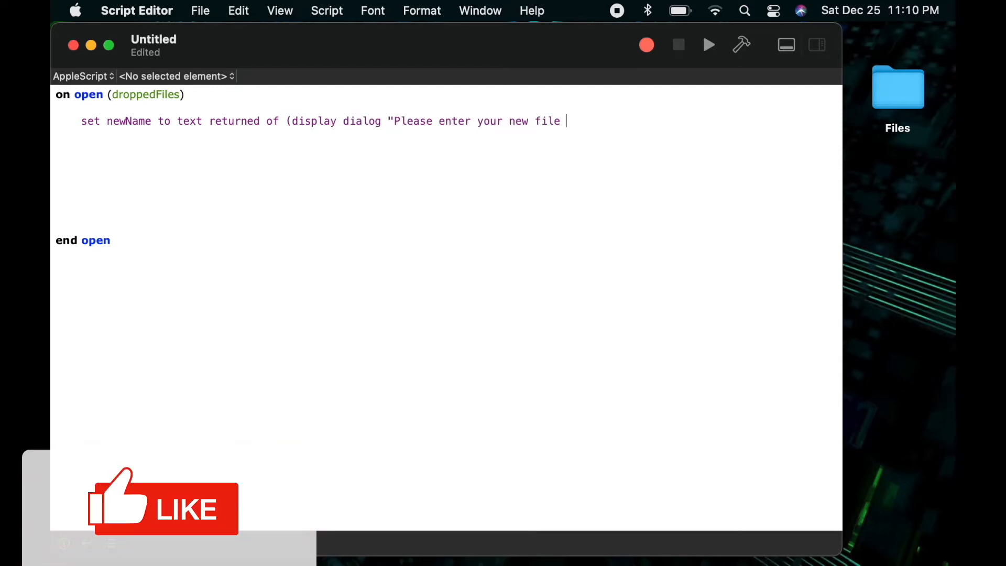
{"action": "type", "text": "name\""}
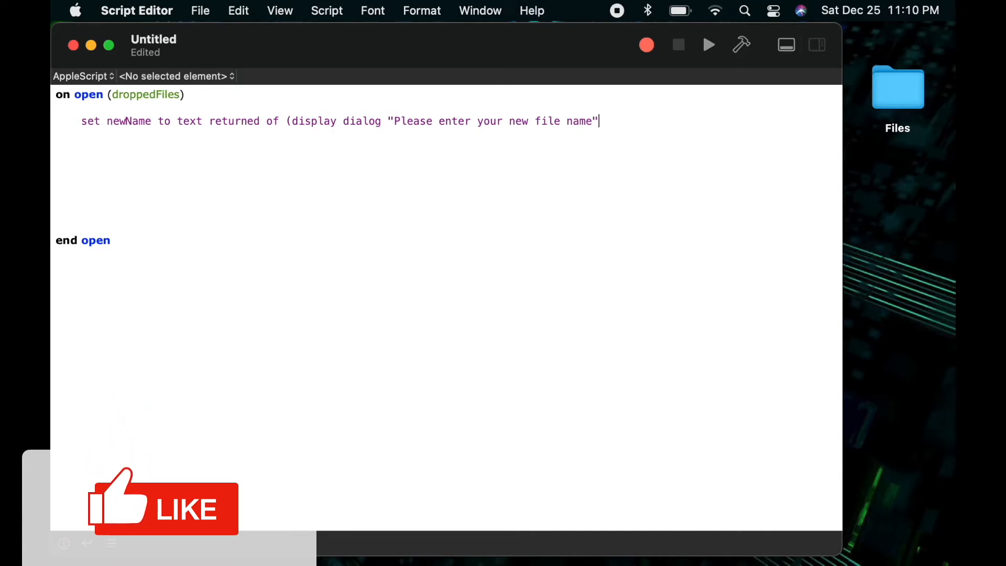
{"action": "type", "text": "default an"}
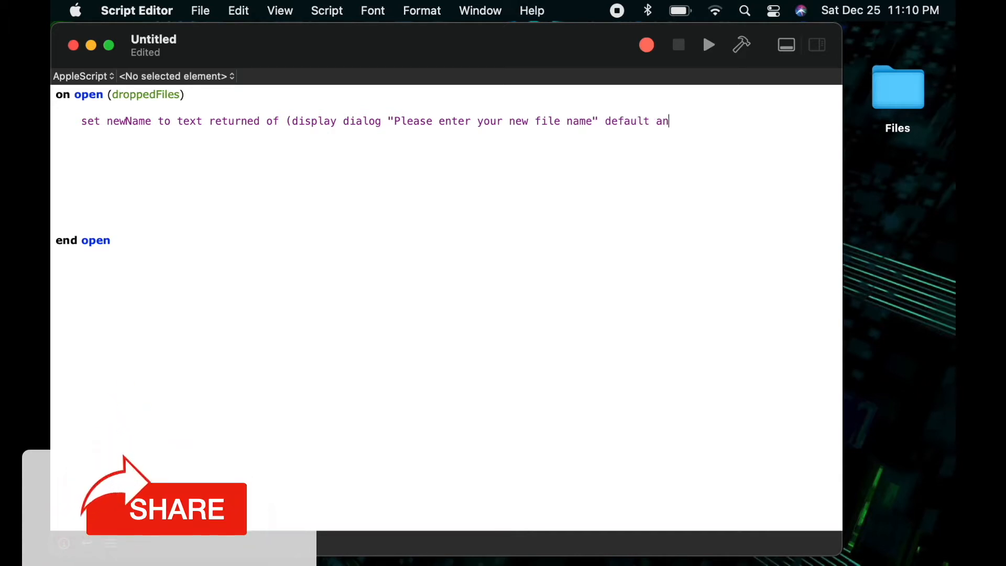
{"action": "type", "text": "swer \"\""}
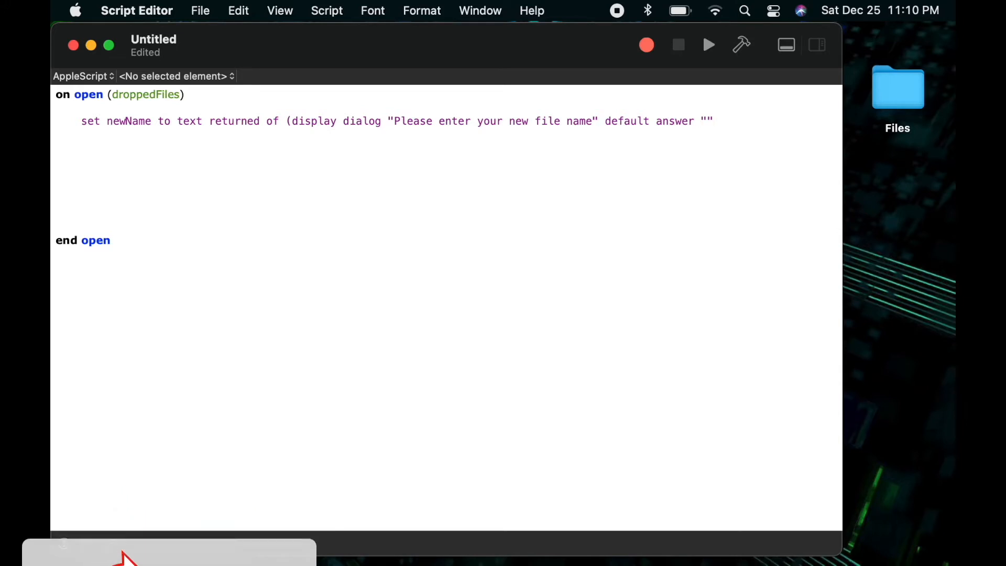
{"action": "left_click", "coordinate": [741, 44]}
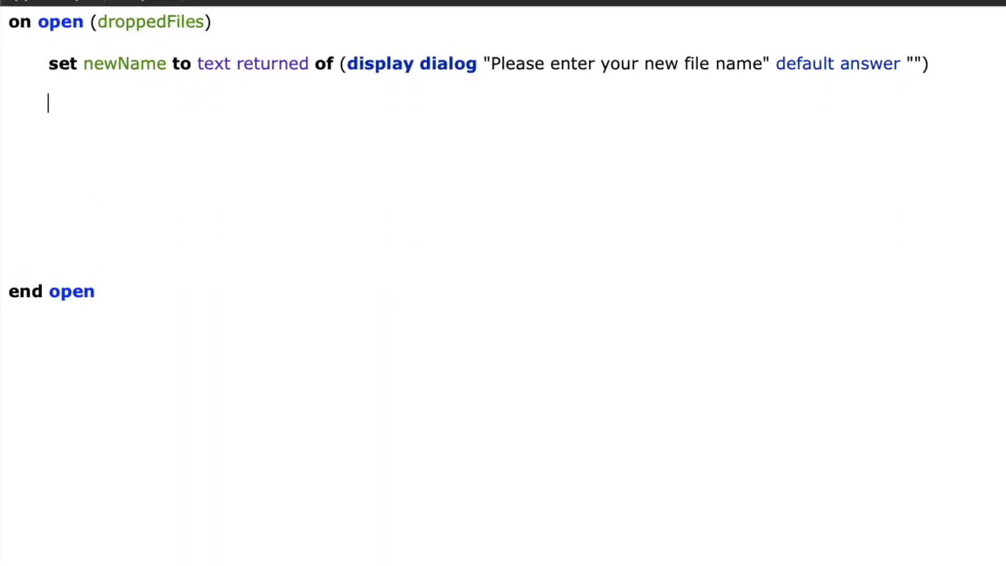
Step: Add 'set i to 1' and an empty 'repeat with aFile in droppedFiles' loop
{"action": "type", "text": "set i to 1"}
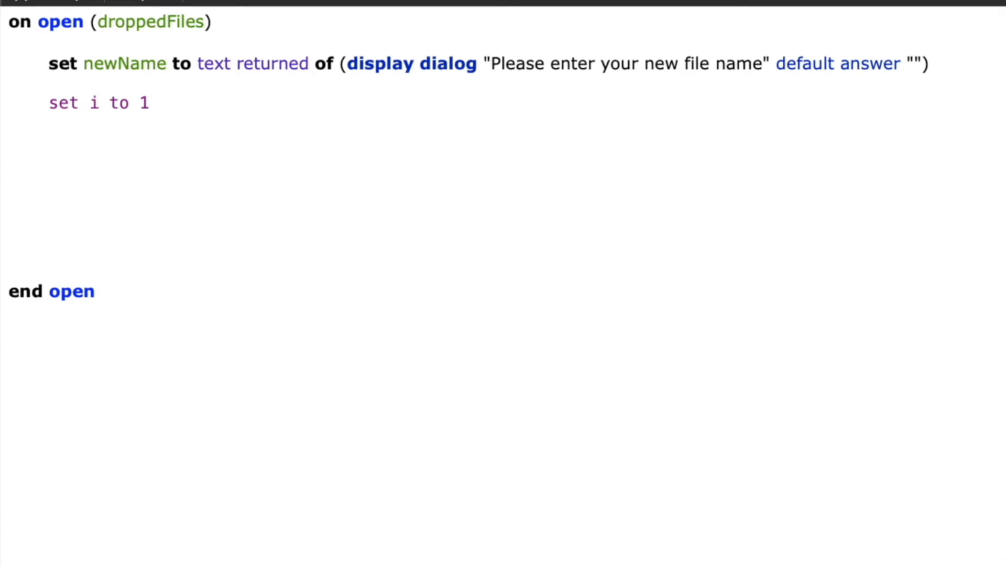
{"action": "key", "text": "Return"}
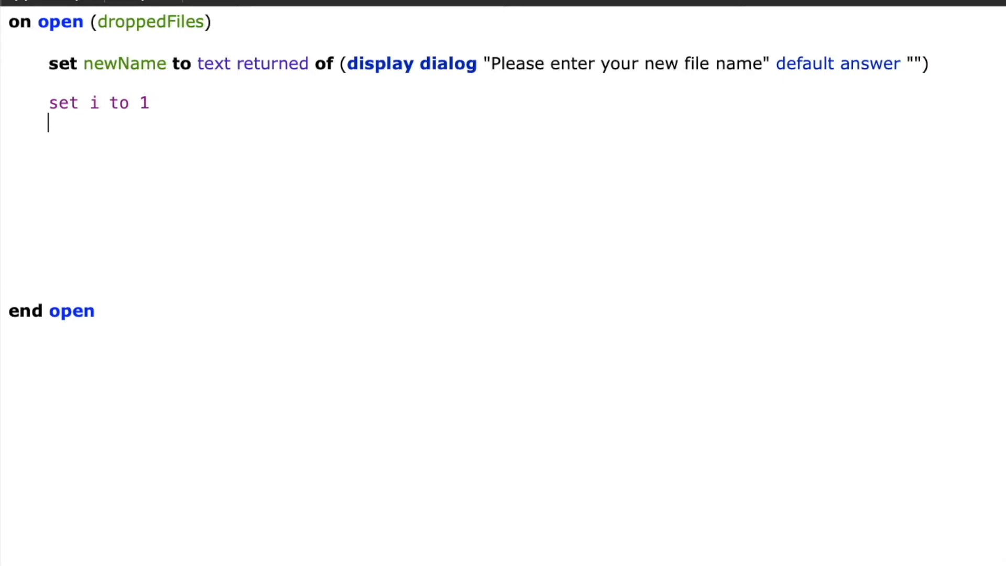
{"action": "type", "text": "repeat wit"}
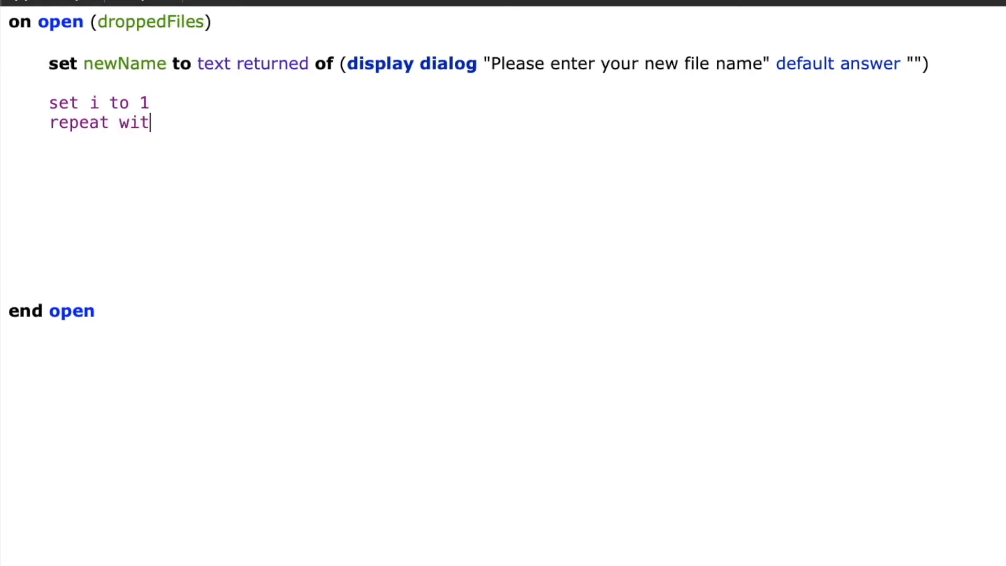
{"action": "type", "text": "h aFile in"}
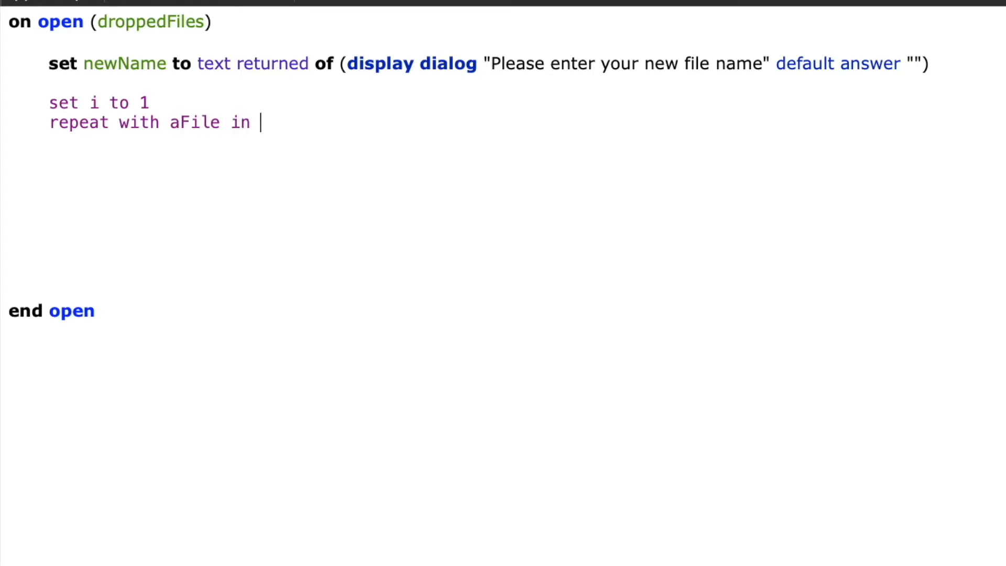
{"action": "type", "text": "droppedFiles"}
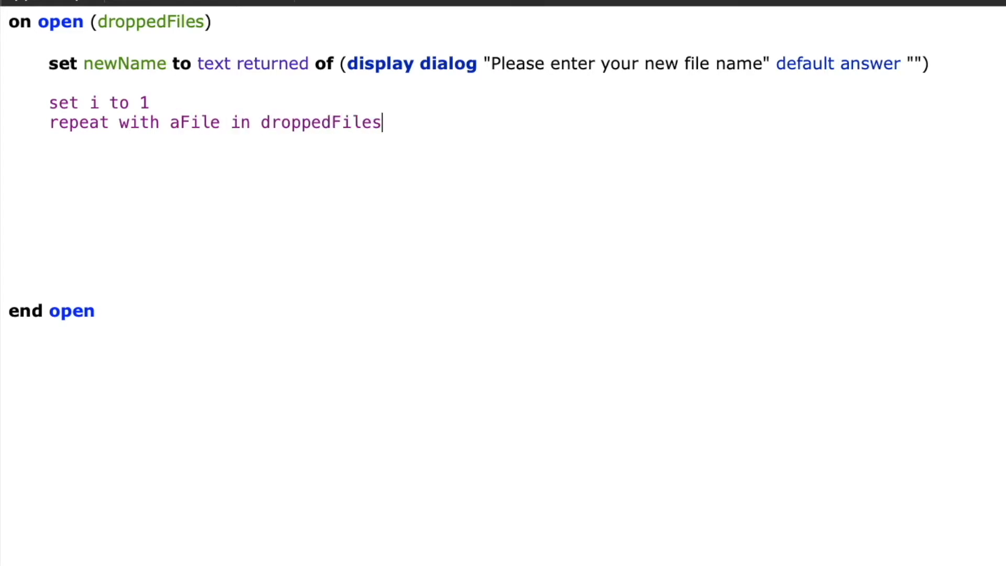
{"action": "type", "text": "e"}
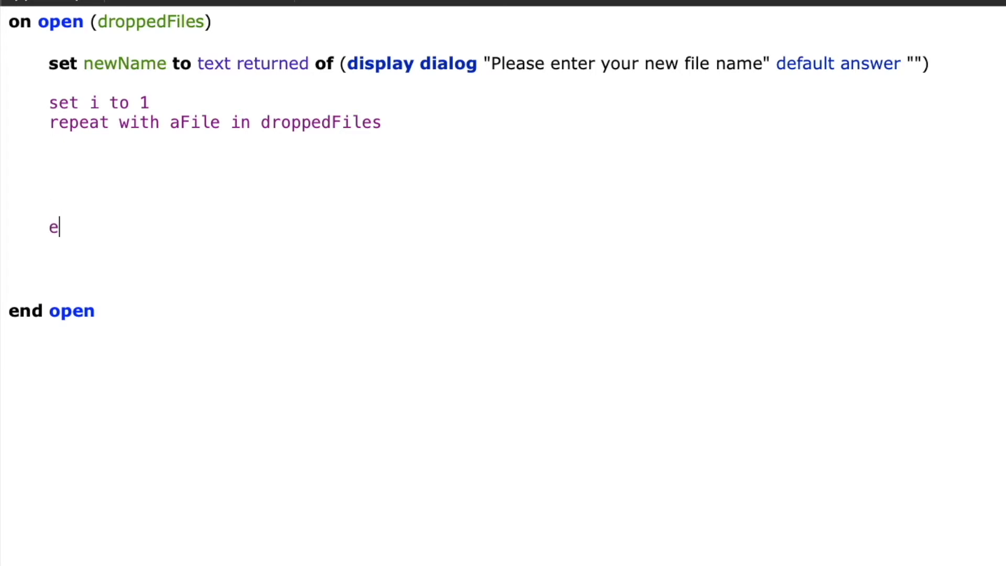
{"action": "type", "text": "nd repeat"}
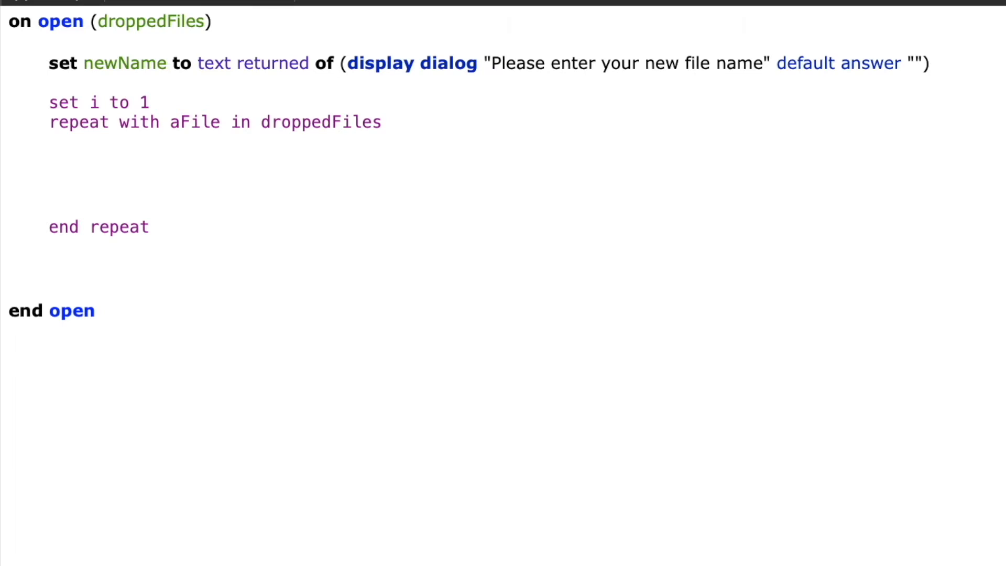
Step: Add 'set i to i+1' as the last line inside the repeat loop
{"action": "type", "text": "set i"}
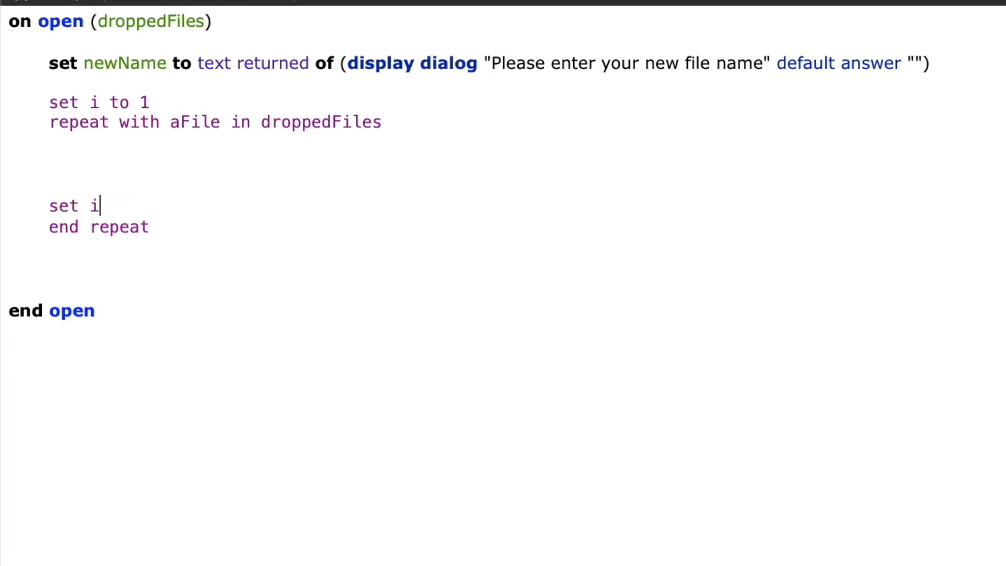
{"action": "type", "text": "to i+1"}
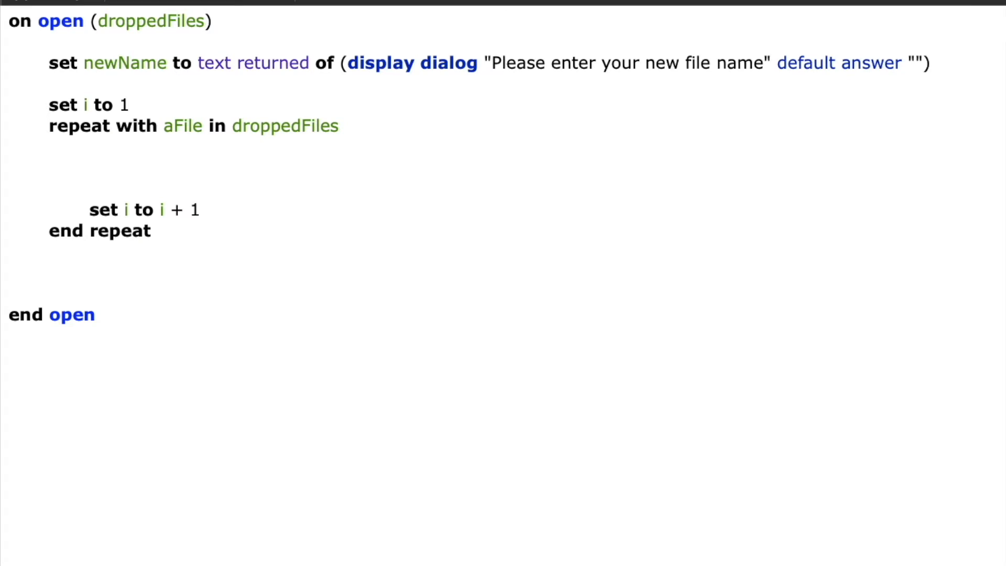
{"action": "left_click", "coordinate": [89, 145]}
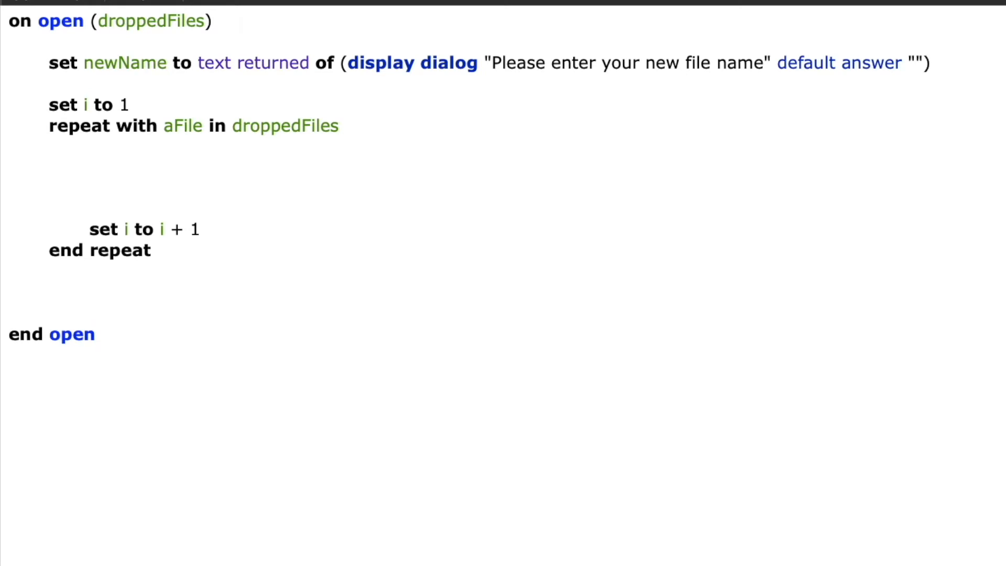
Step: Inside the loop, save AppleScript's text item delimiters to savedDelims
{"action": "type", "text": "set saved"}
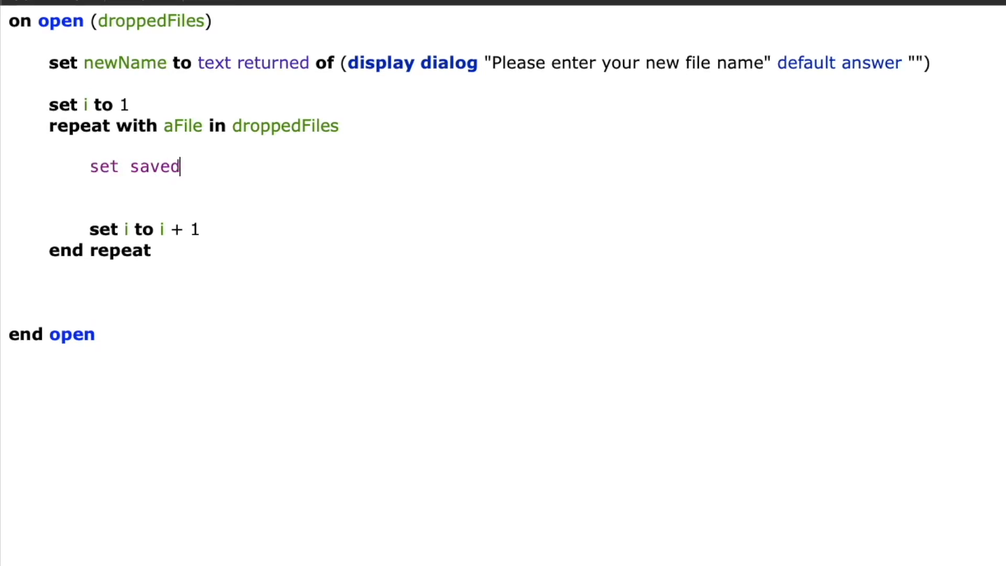
{"action": "type", "text": "Delim"}
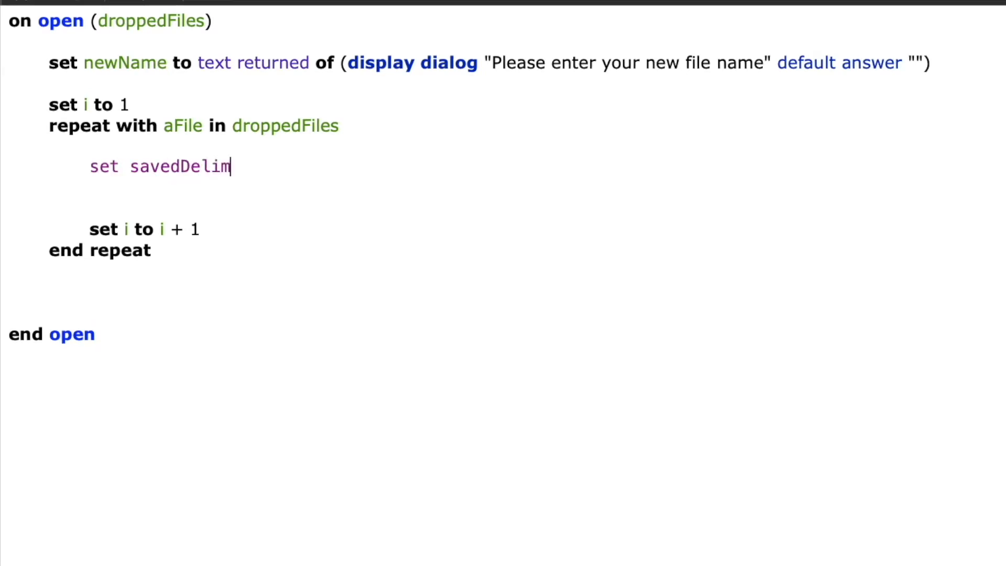
{"action": "type", "text": "s to"}
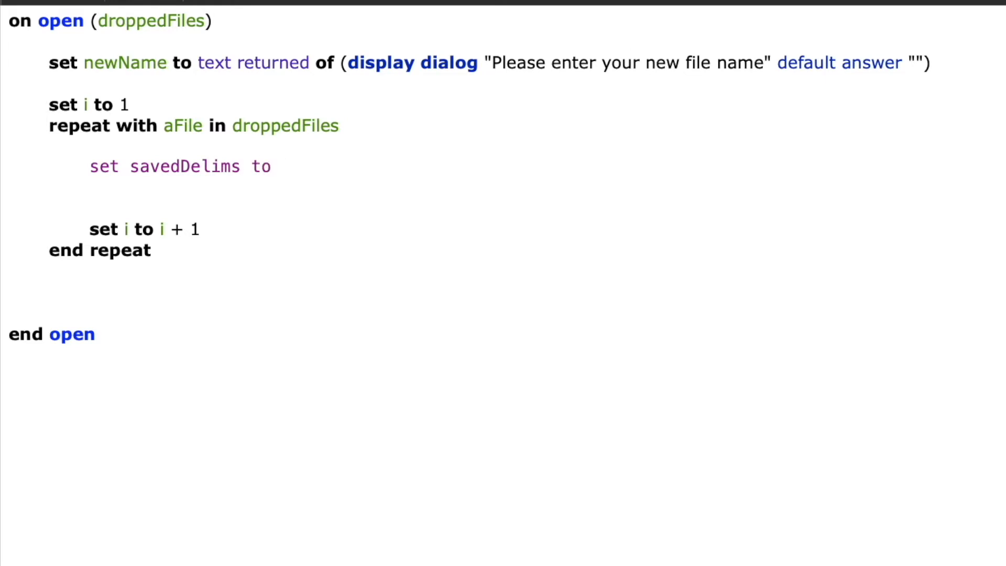
{"action": "type", "text": "applescr'"}
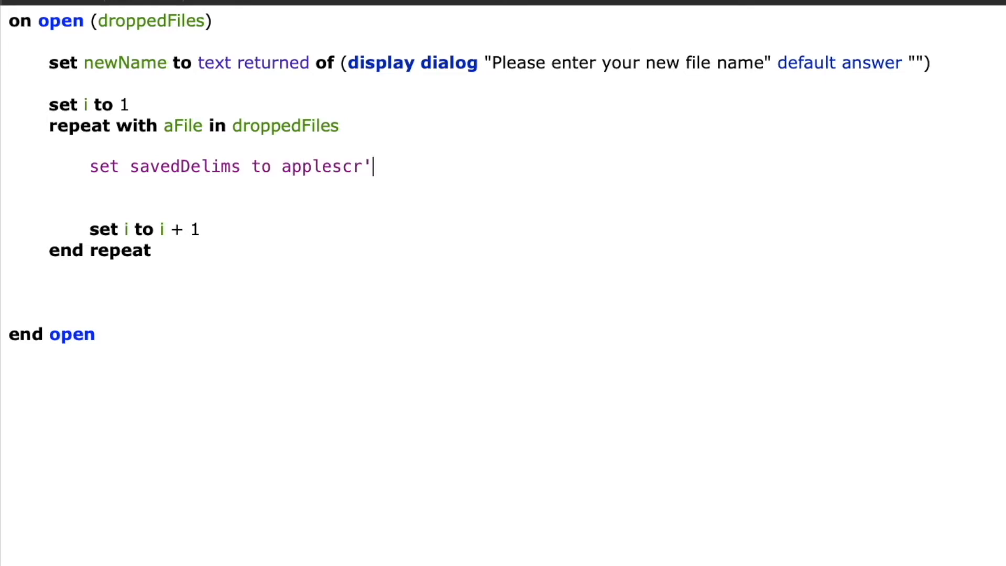
{"action": "type", "text": "ip"}
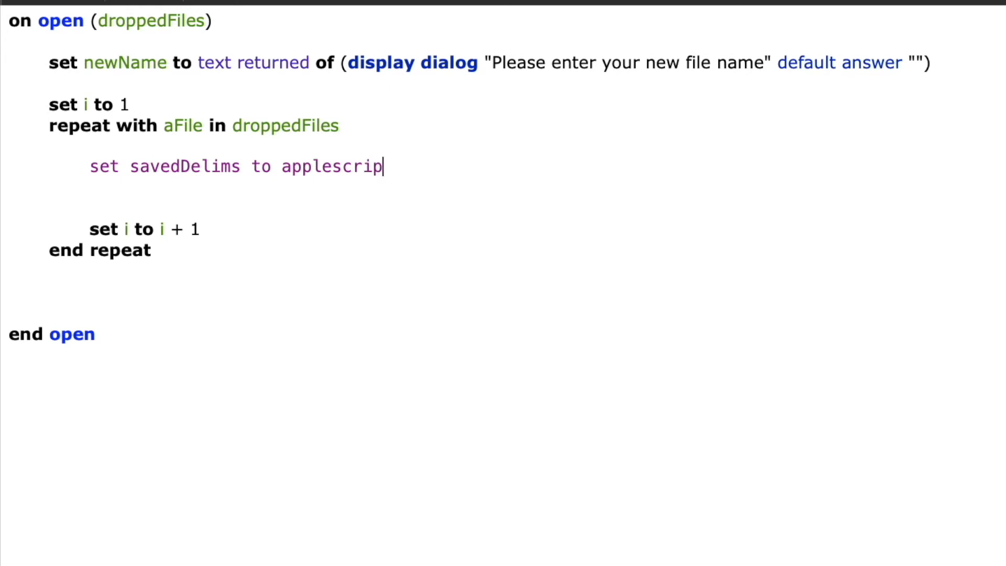
{"action": "type", "text": "t's text"}
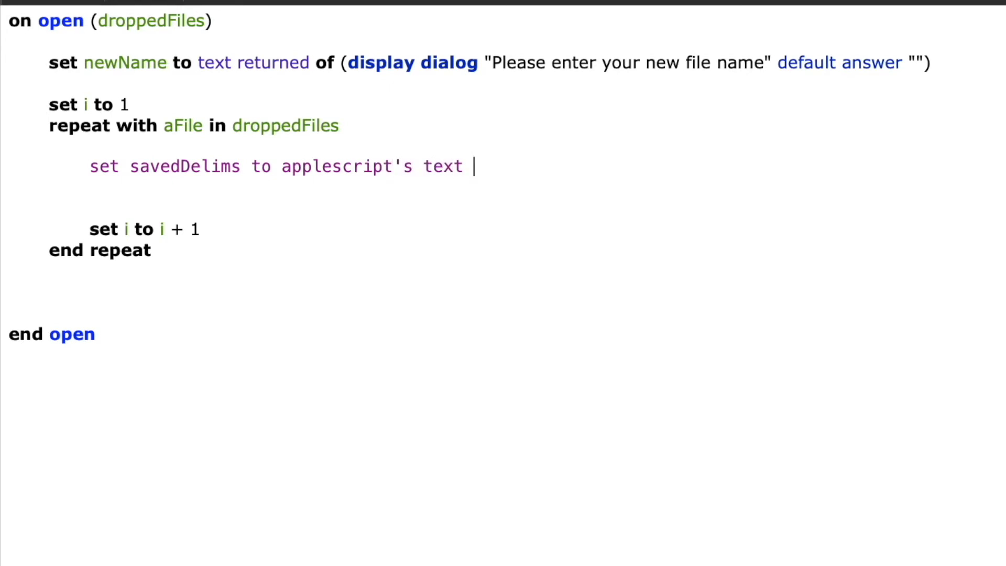
{"action": "type", "text": "item delimit"}
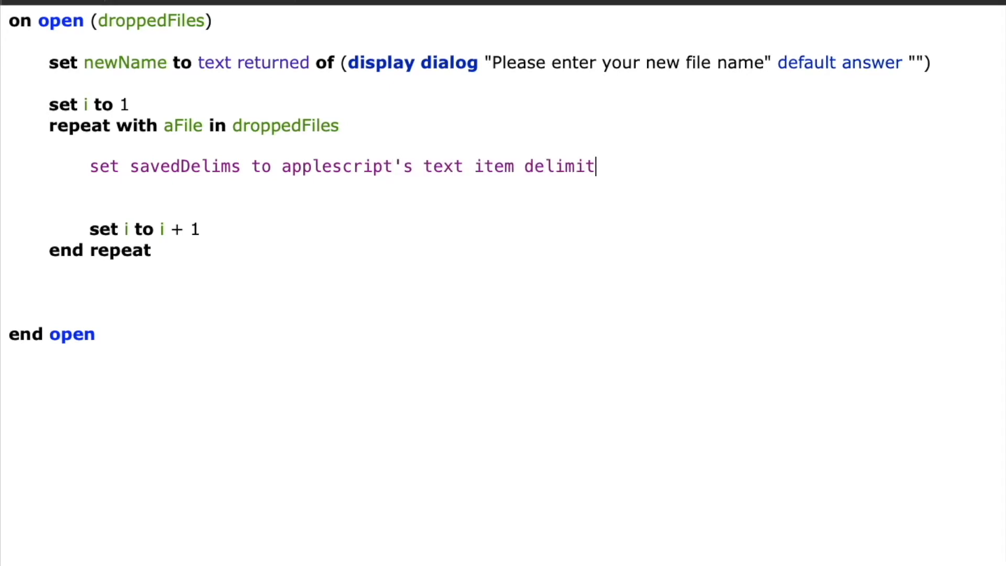
{"action": "type", "text": "ers"}
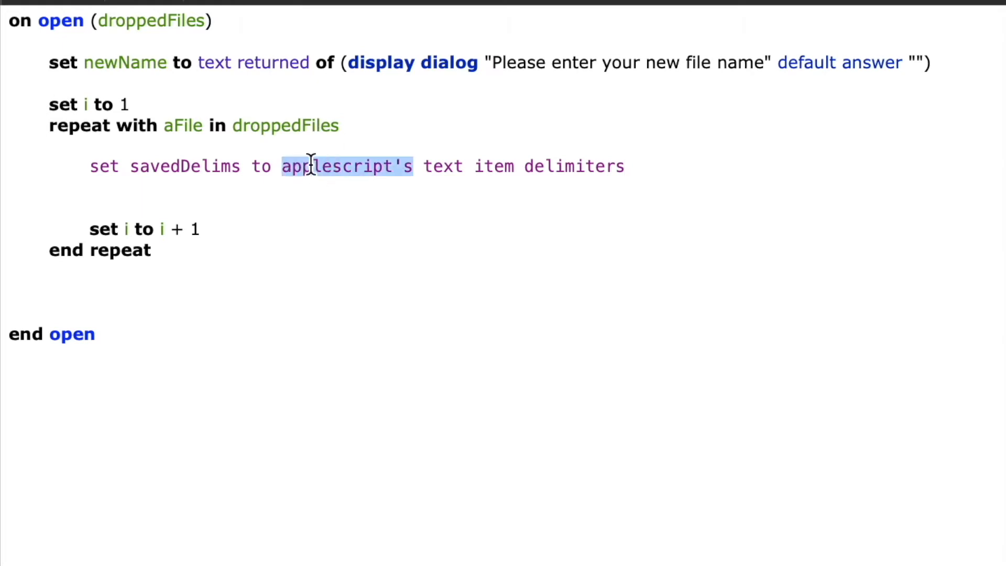
{"action": "left_click", "coordinate": [89, 205]}
{"action": "type", "text": "set AppleScript's text item delimiters to savedDelims"}
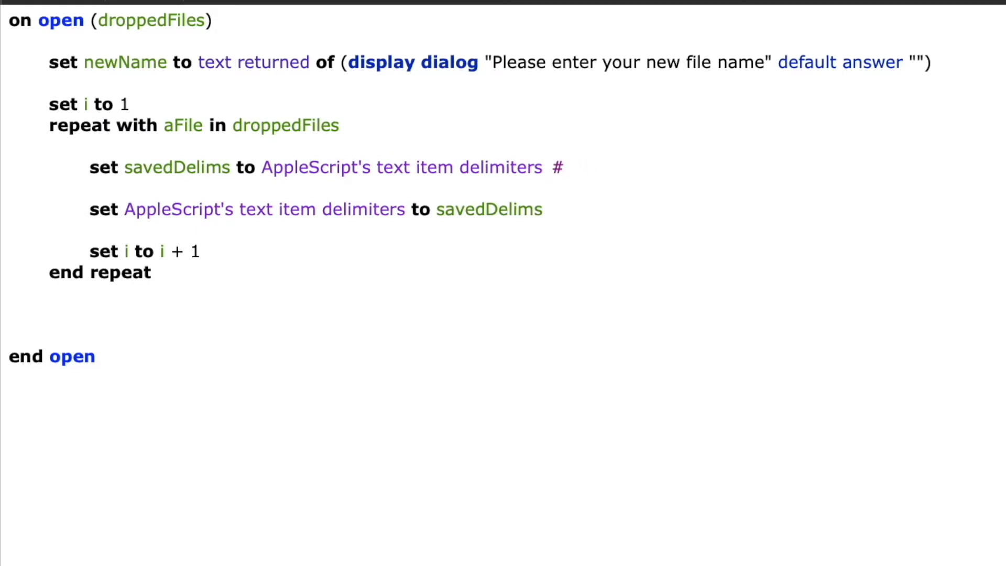
Step: Comment the save and reapply delimiter lines with uppercase # notes
{"action": "type", "text": "SAVE THE CUR"}
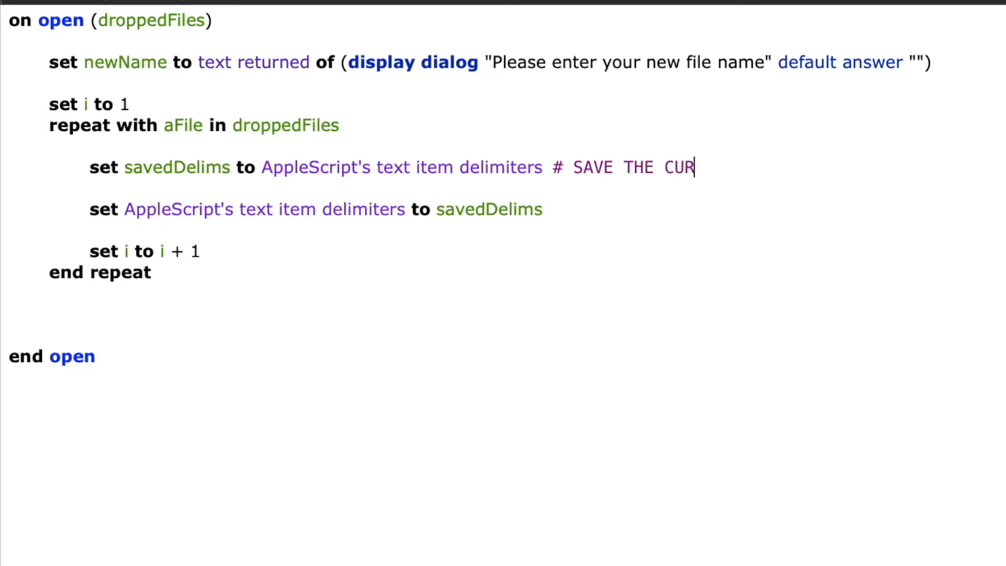
{"action": "type", "text": "RENT TEXT"}
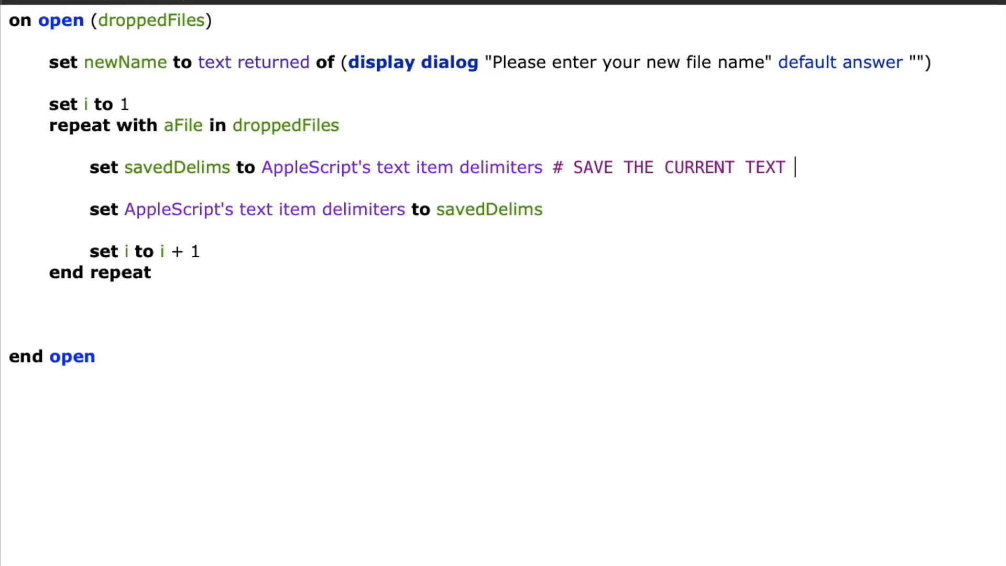
{"action": "type", "text": "ITEM DELI"}
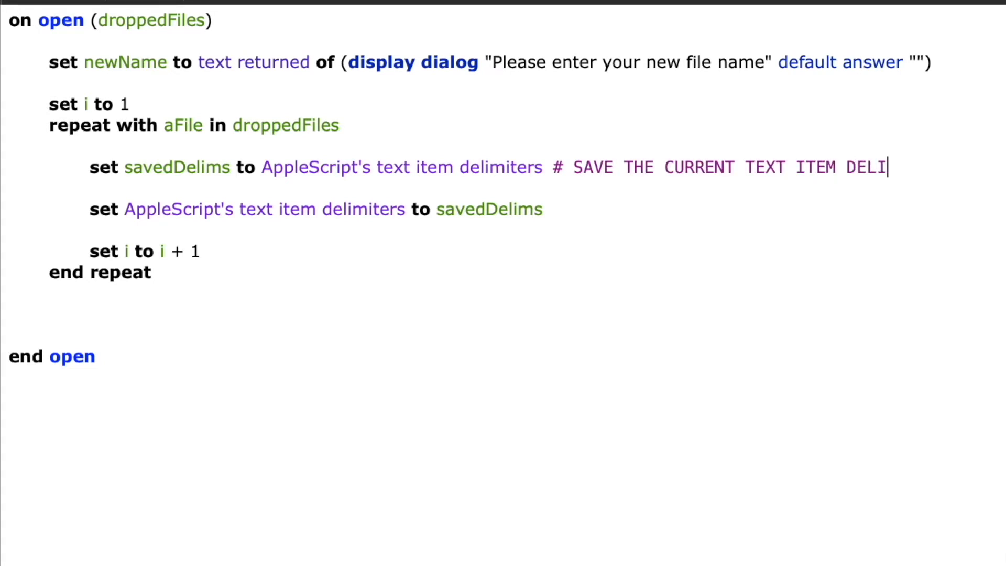
{"action": "type", "text": "MITERS"}
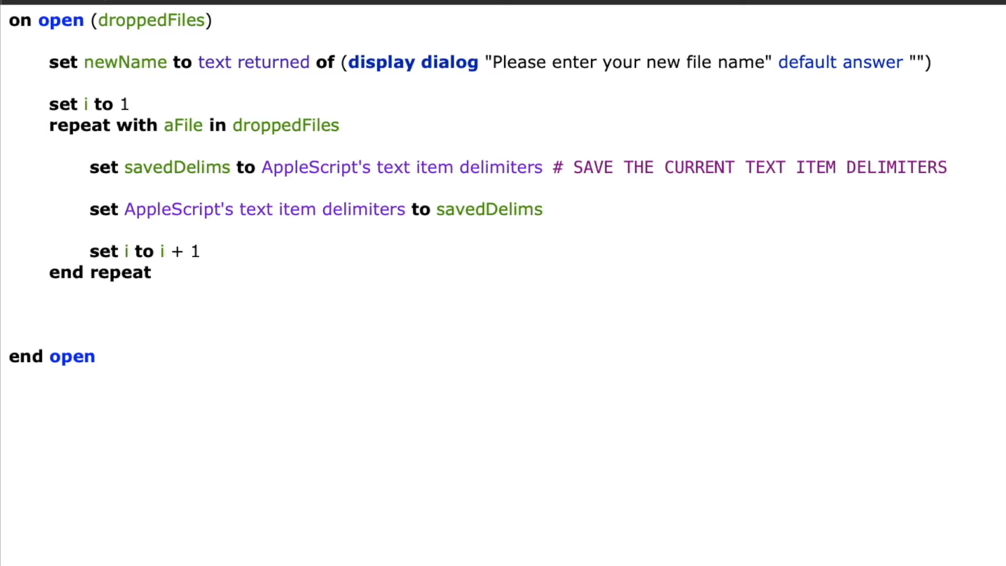
{"action": "type", "text": "# REAPP"}
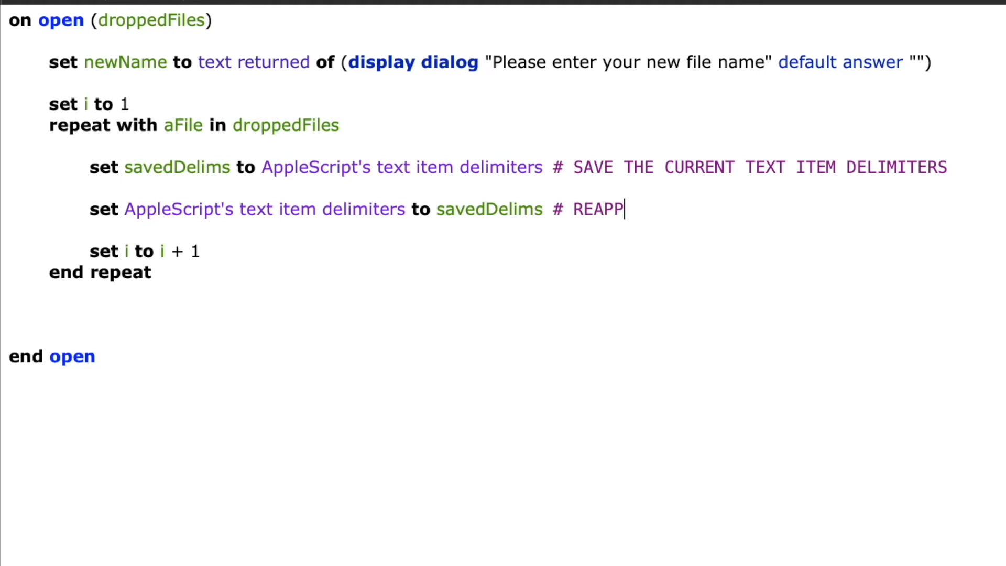
{"action": "type", "text": "LY THE CURRENT"}
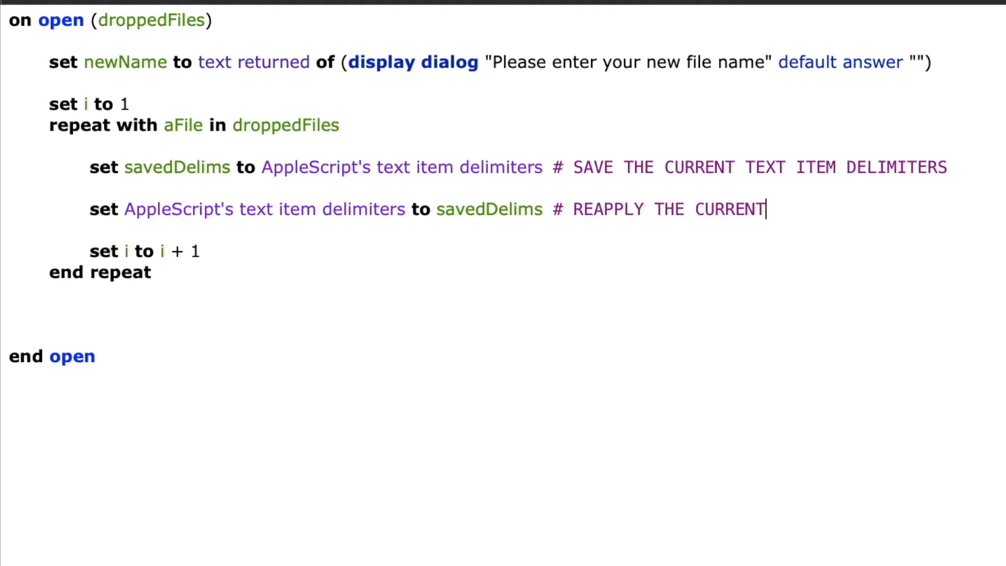
{"action": "type", "text": "TEXT ITEM DELIMITERS"}
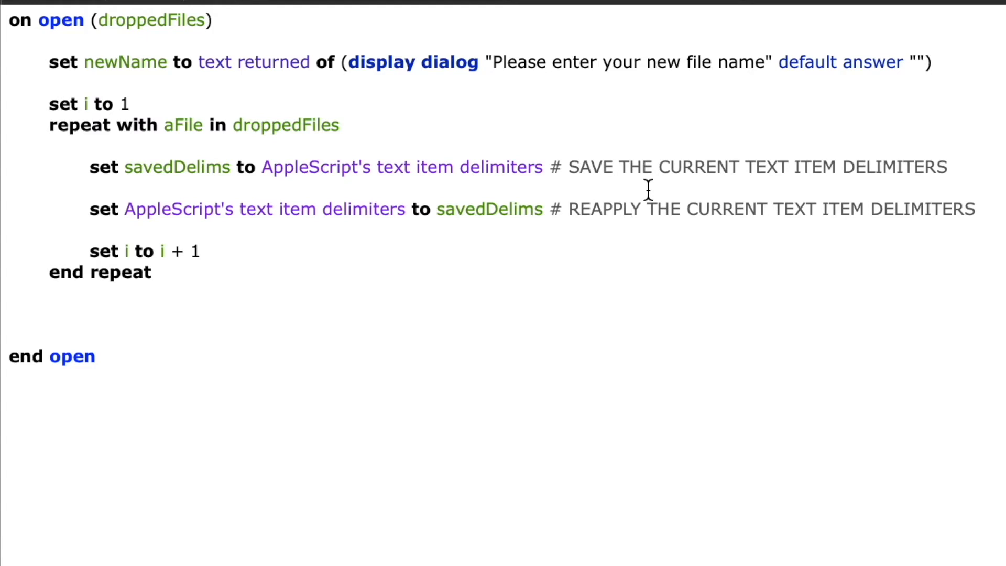
{"action": "left_click", "coordinate": [91, 188]}
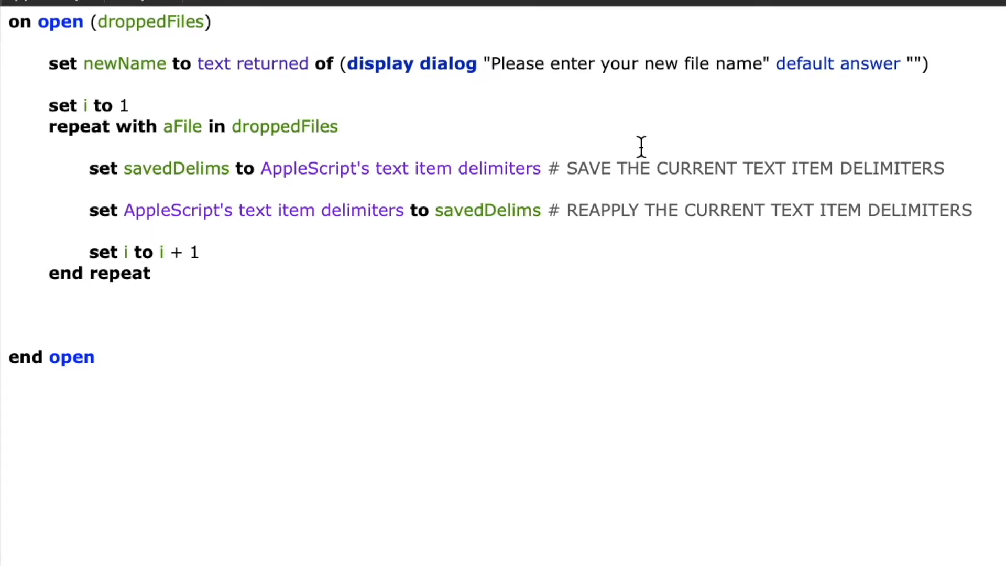
Step: Start the loop with 'set aFile to aFile as string'
{"action": "type", "text": "s"}
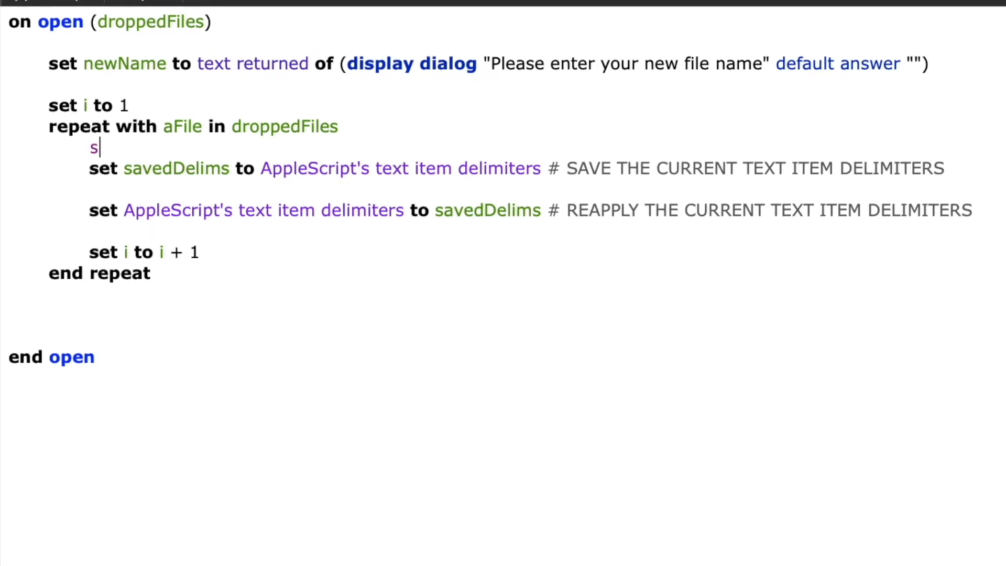
{"action": "type", "text": "et aFile to a"}
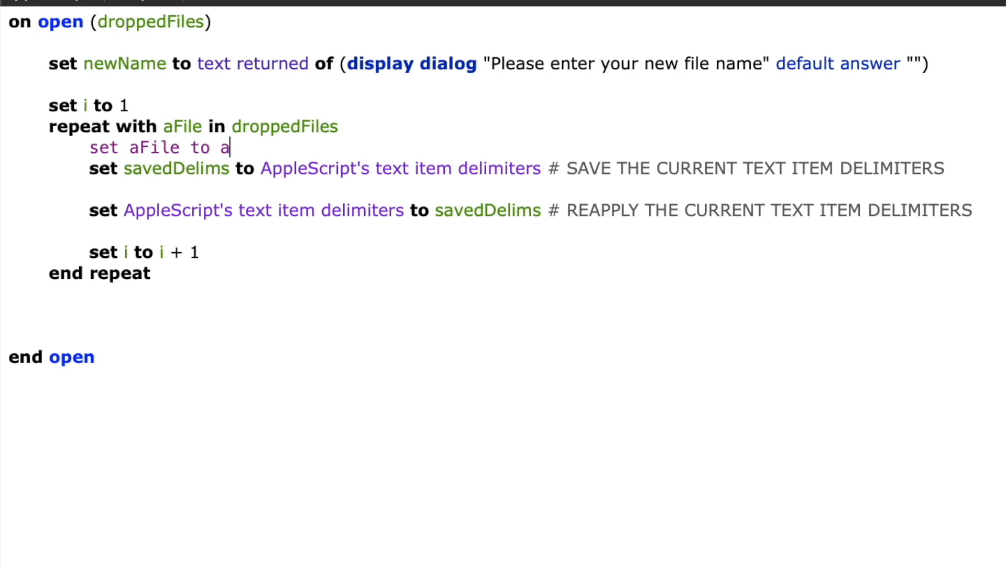
{"action": "type", "text": "File as str"}
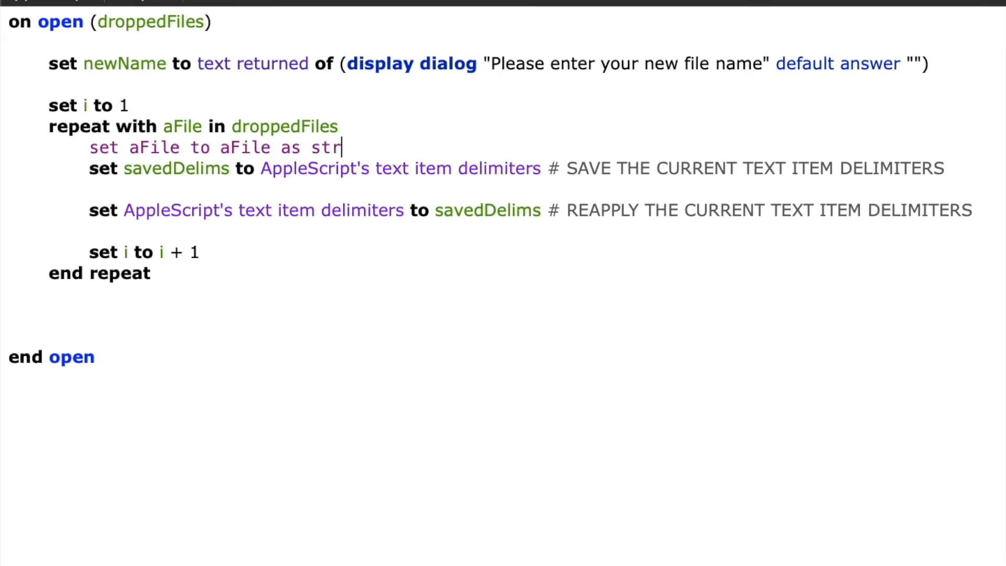
{"action": "type", "text": "ing"}
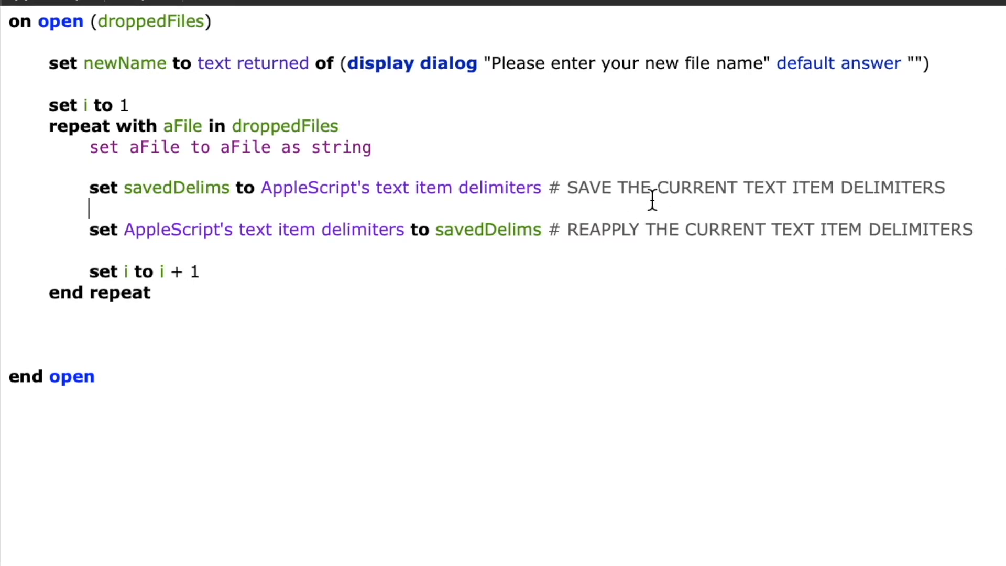
Step: Split the path with 'set pathParts to text items of aFile'
{"action": "type", "text": "set"}
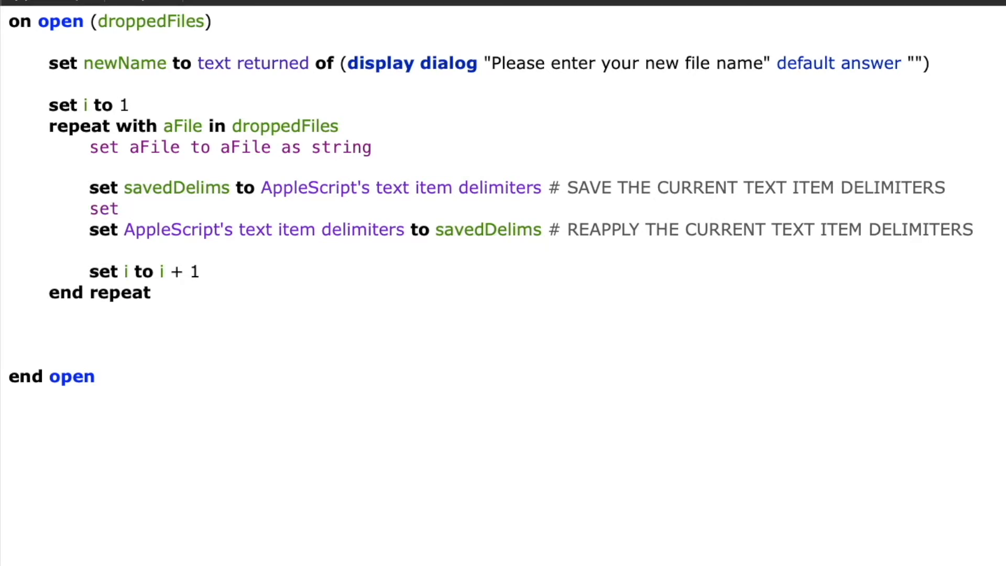
{"action": "type", "text": "path"}
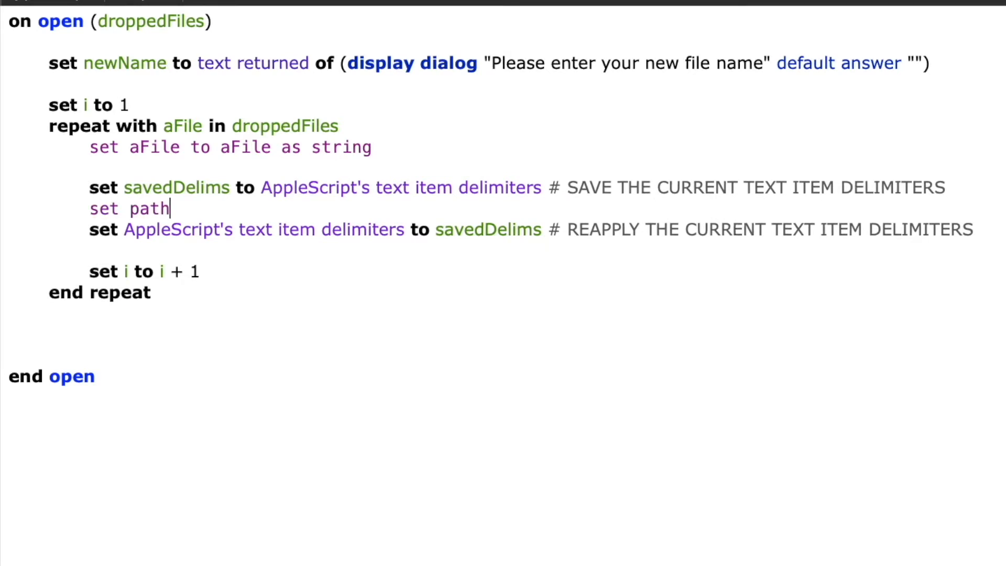
{"action": "type", "text": "Parts to"}
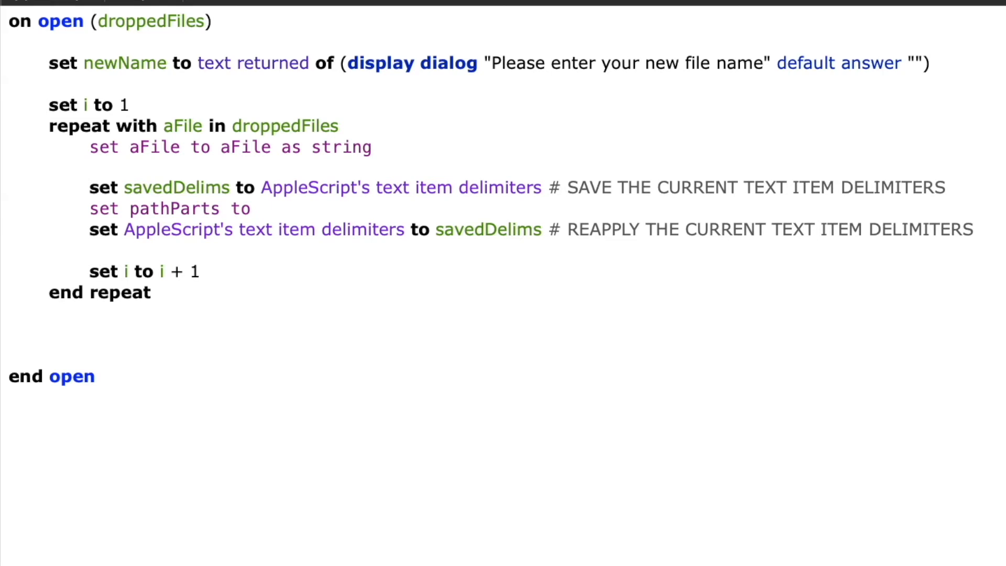
{"action": "type", "text": "text items"}
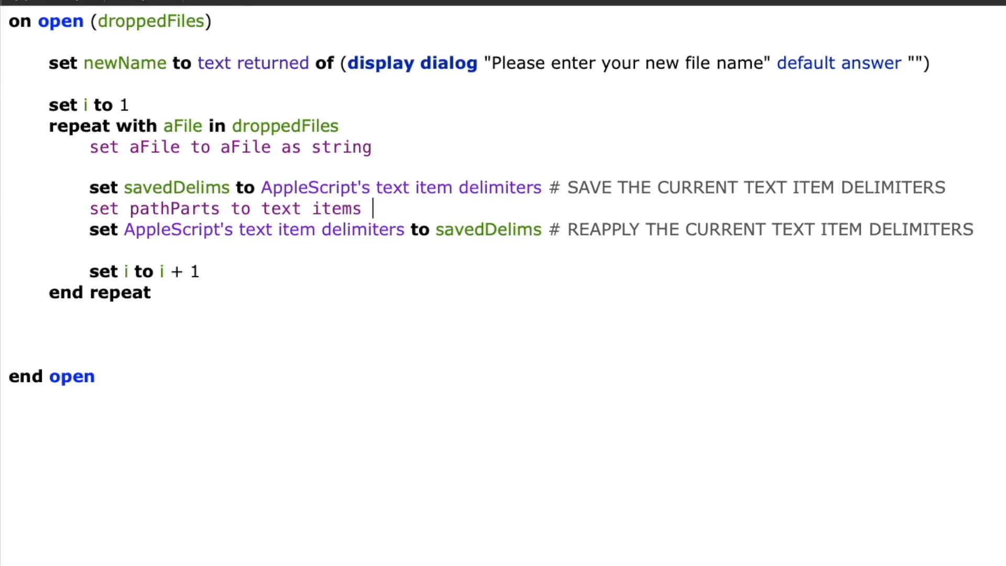
{"action": "type", "text": "of aFile"}
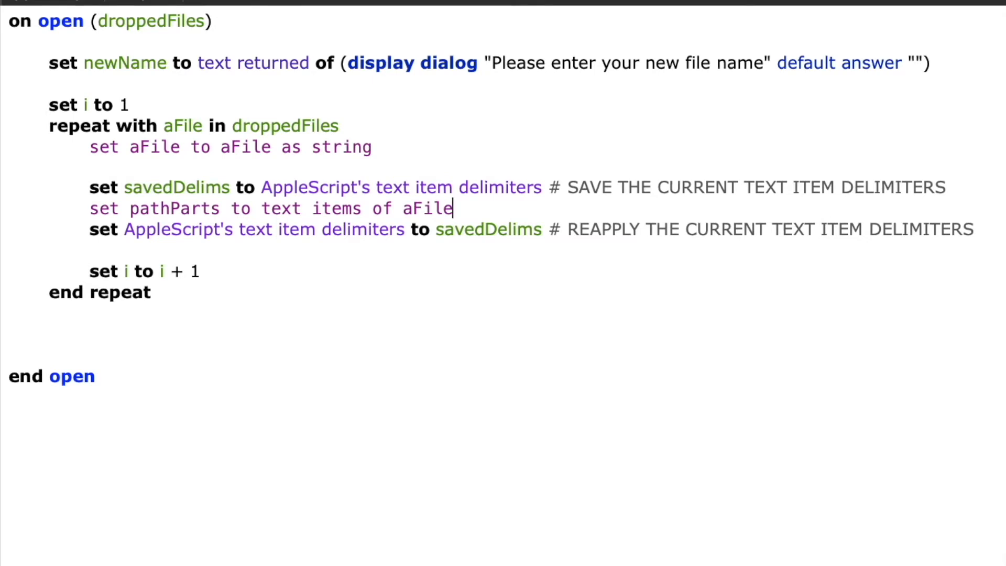
Step: Insert a line above it setting AppleScript's text item delimiters to ":"
{"action": "key", "text": "Return"}
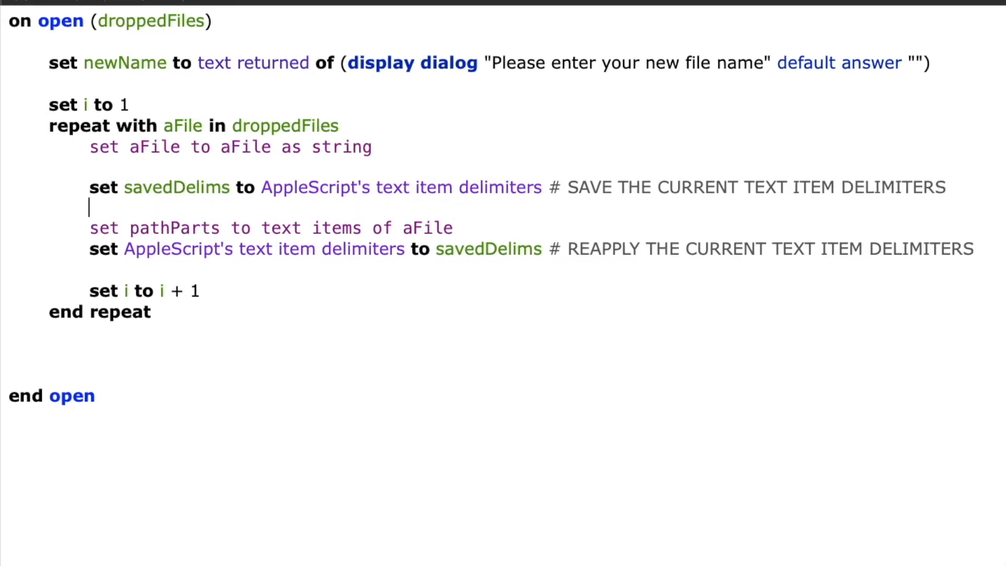
{"action": "type", "text": "set a"}
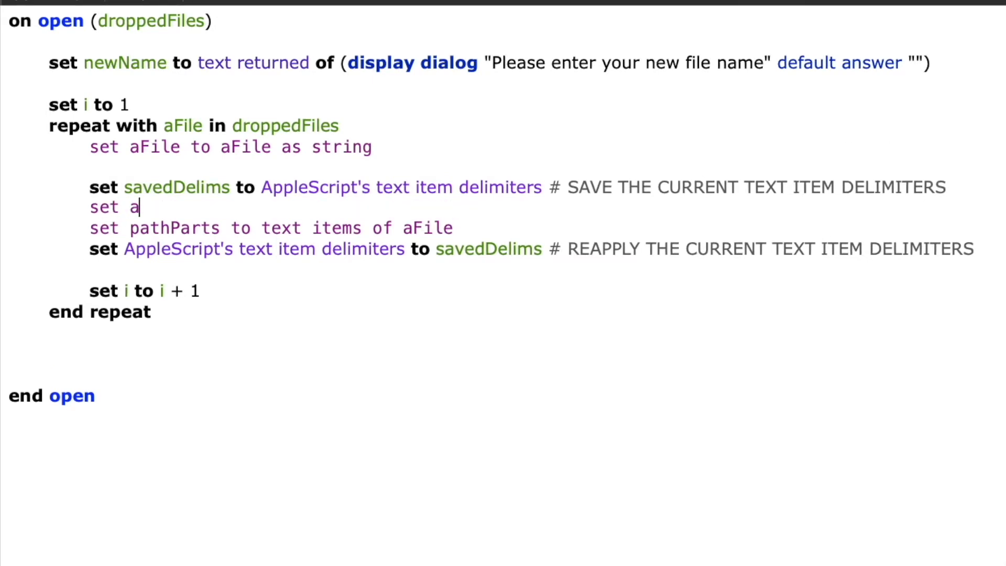
{"action": "type", "text": "pplescript"}
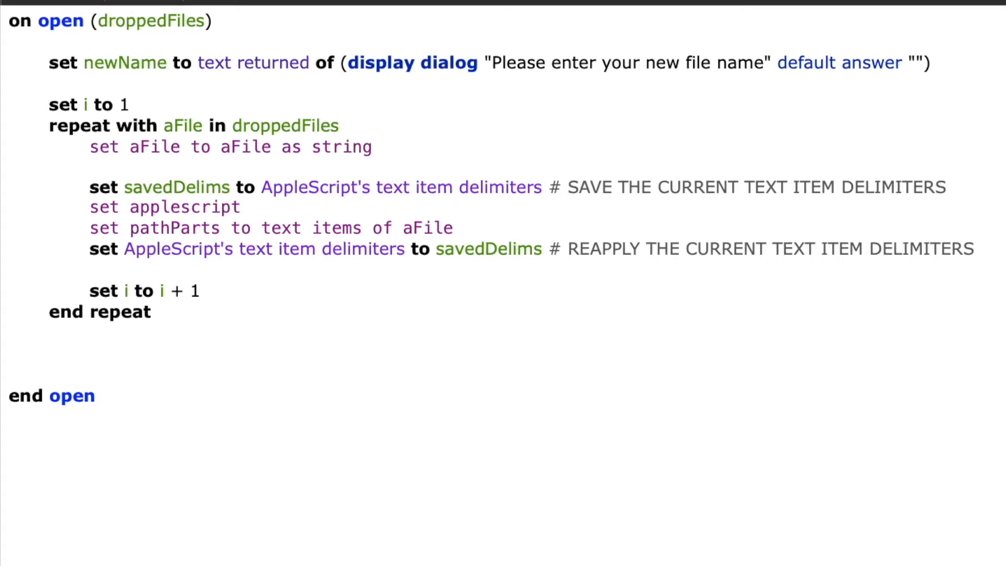
{"action": "type", "text": "'s text it"}
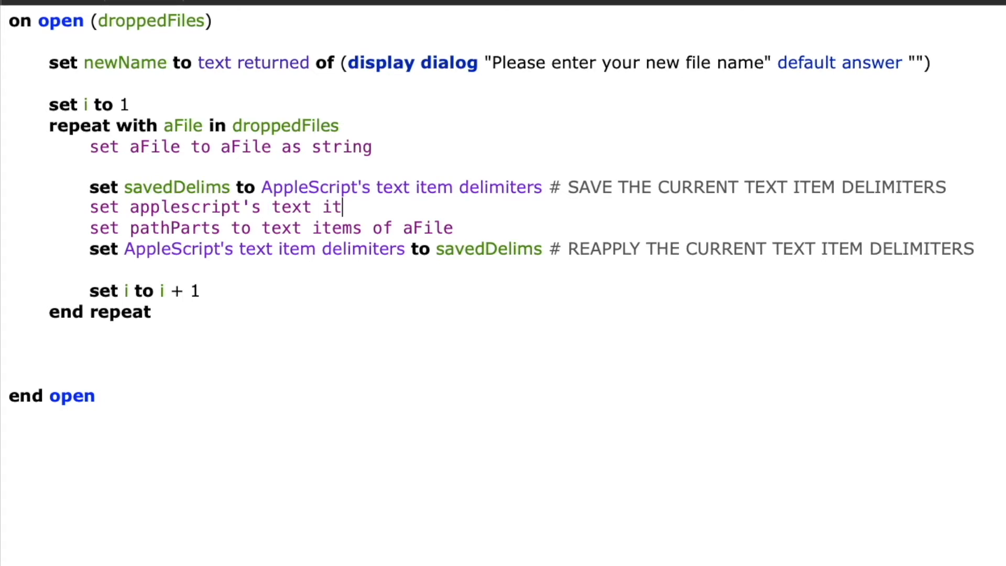
{"action": "type", "text": "em delii"}
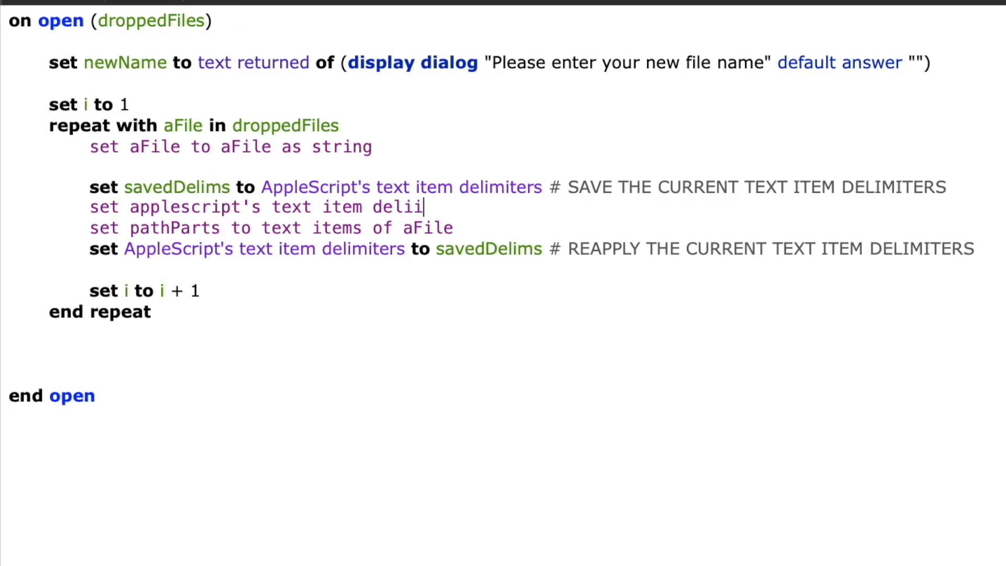
{"action": "type", "text": "miters to \""}
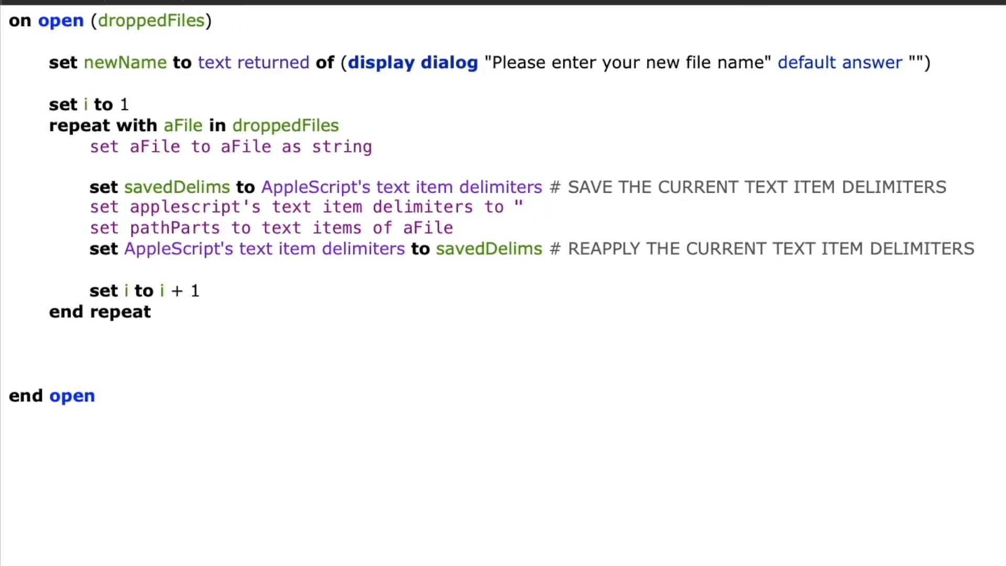
{"action": "type", "text": ":"}
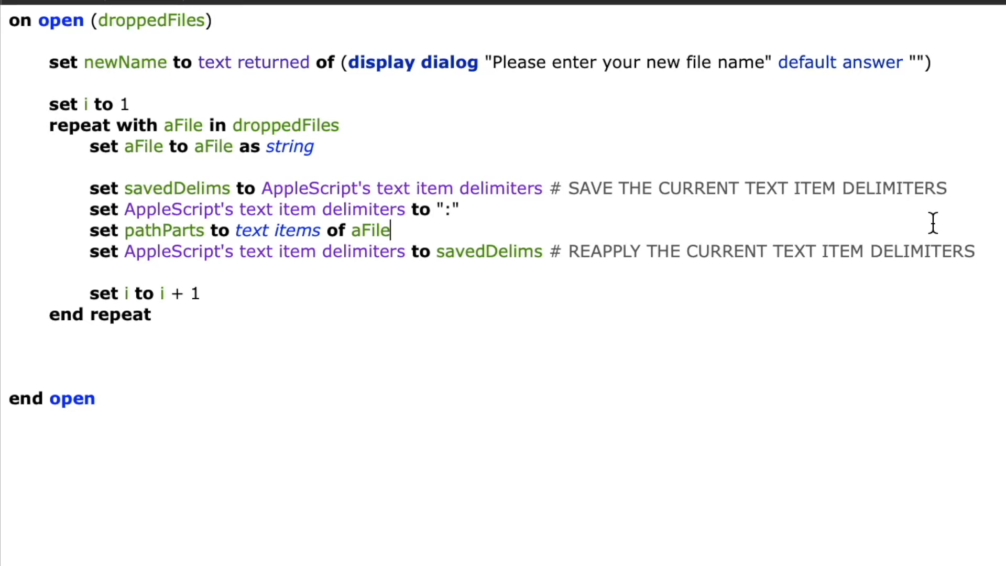
Step: Add a blank line between the pathParts line and the delimiter restore line
{"action": "key", "text": "Return"}
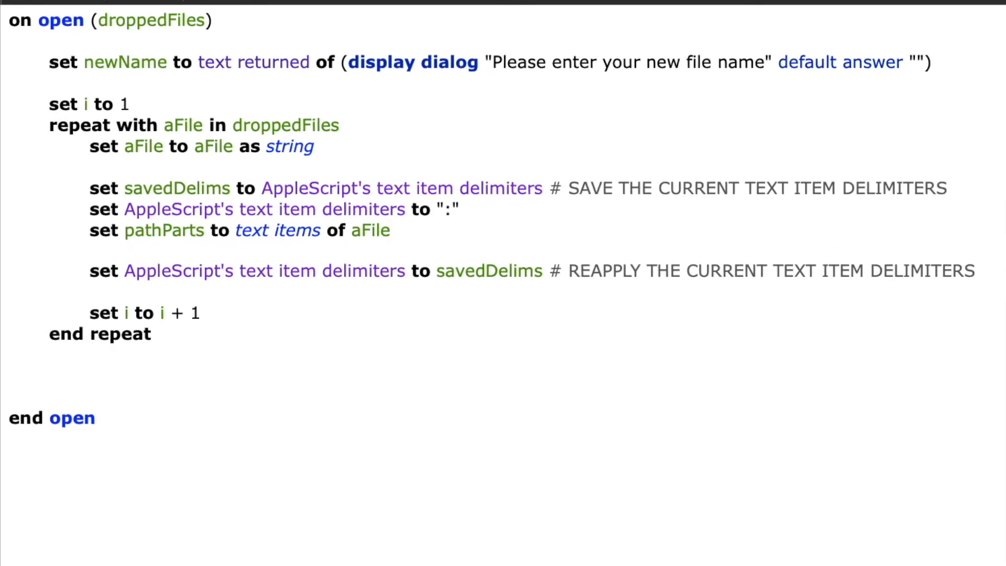
{"action": "left_click", "coordinate": [89, 250]}
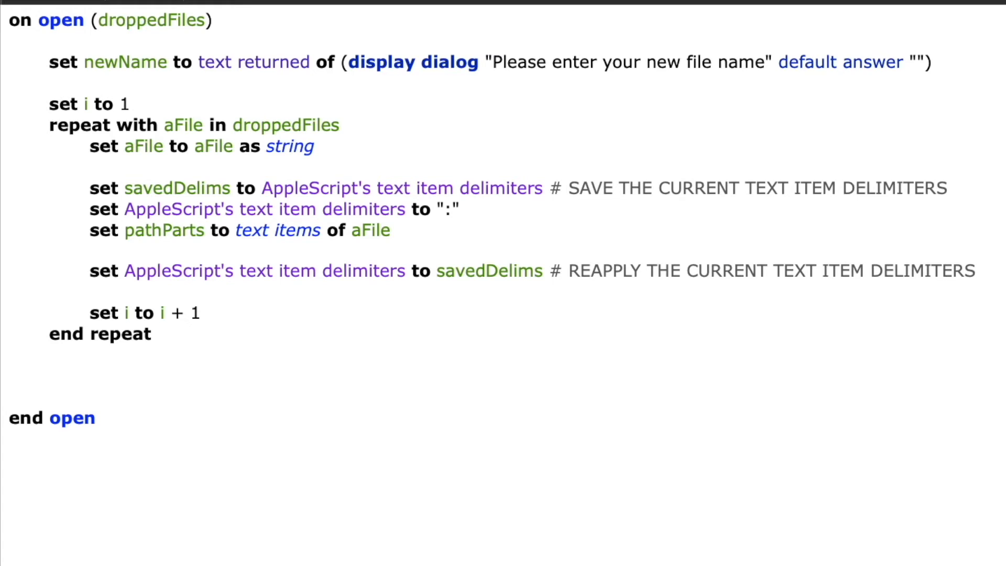
{"action": "left_click", "coordinate": [89, 251]}
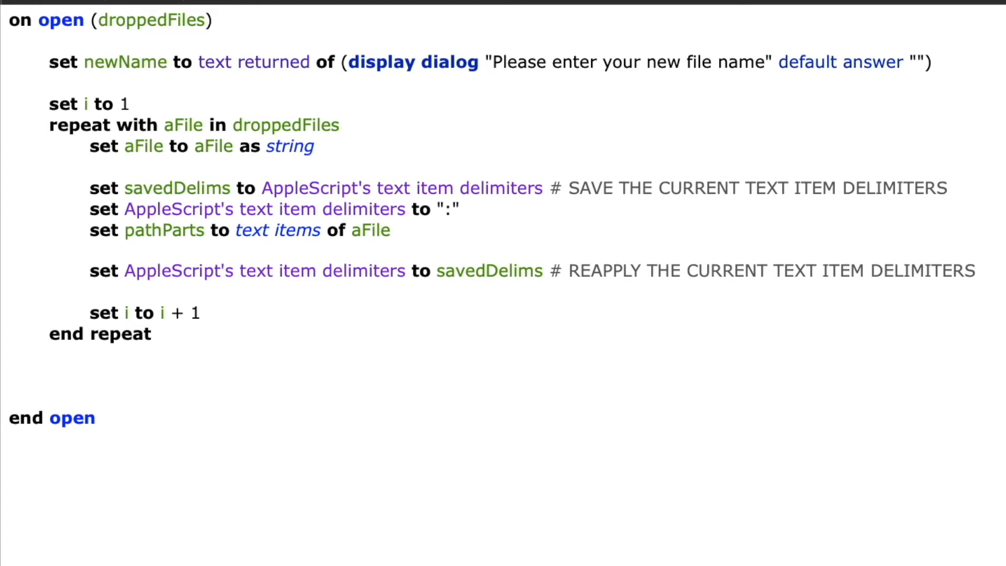
Step: Type 'set newPath to items 1 thru -2 of pathParts as string' on the blank line
{"action": "type", "text": "set"}
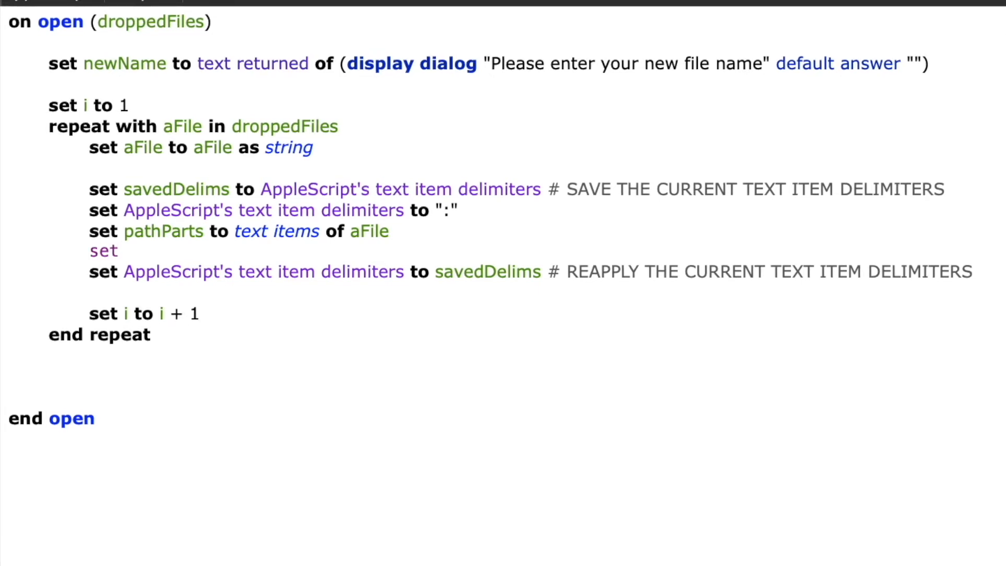
{"action": "left_click", "coordinate": [128, 250]}
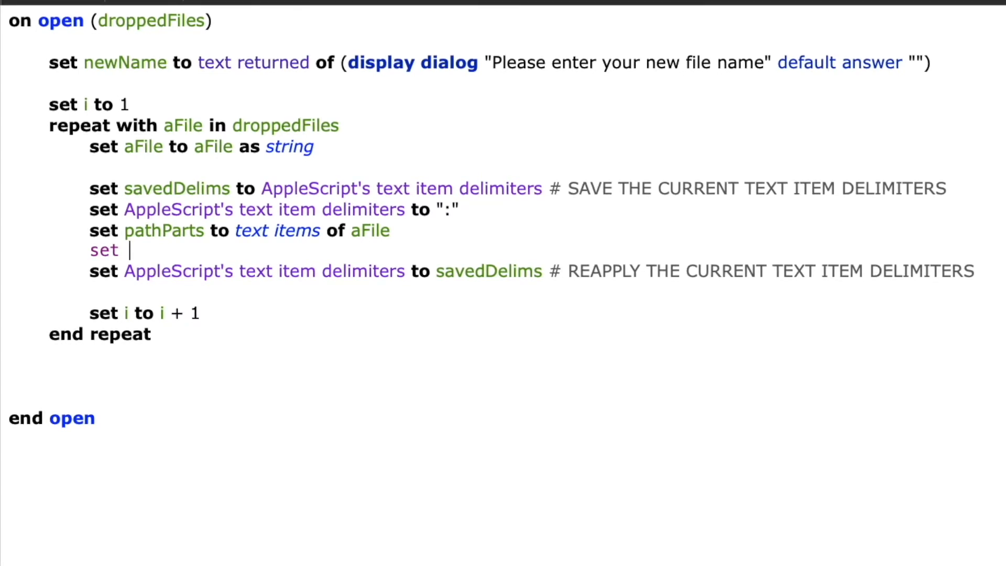
{"action": "type", "text": "newPath to"}
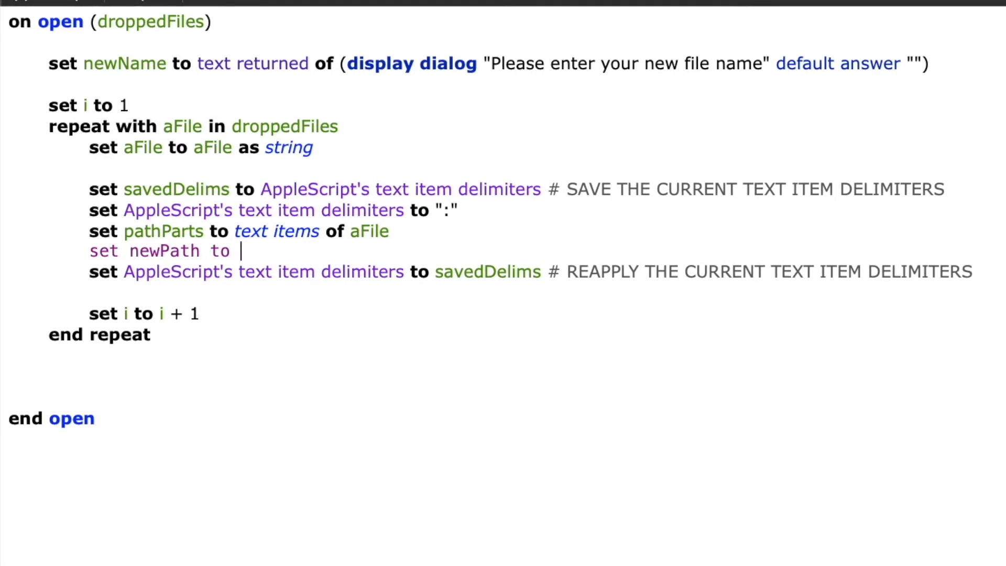
{"action": "type", "text": "items"}
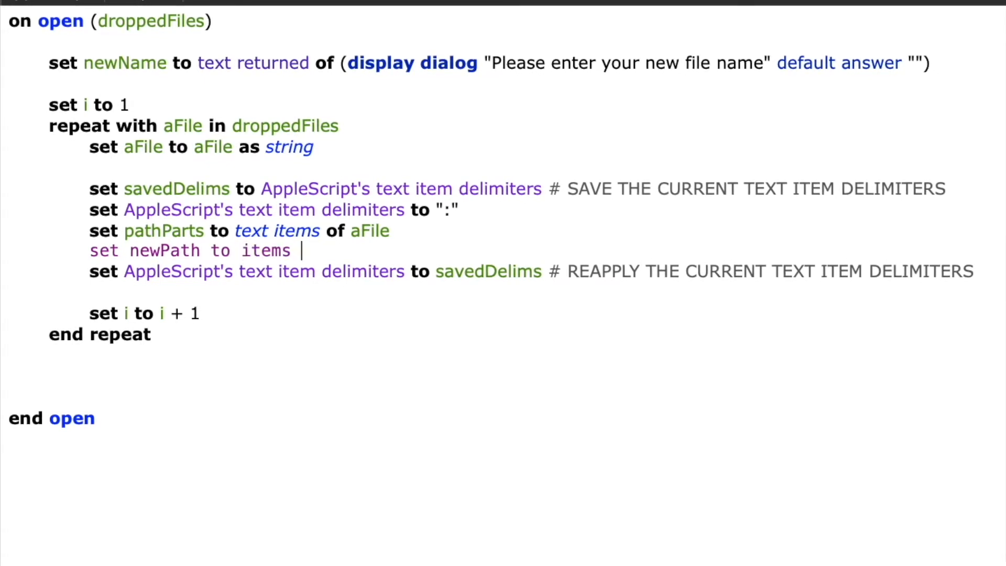
{"action": "type", "text": "1 thru -2 of pathParts as string"}
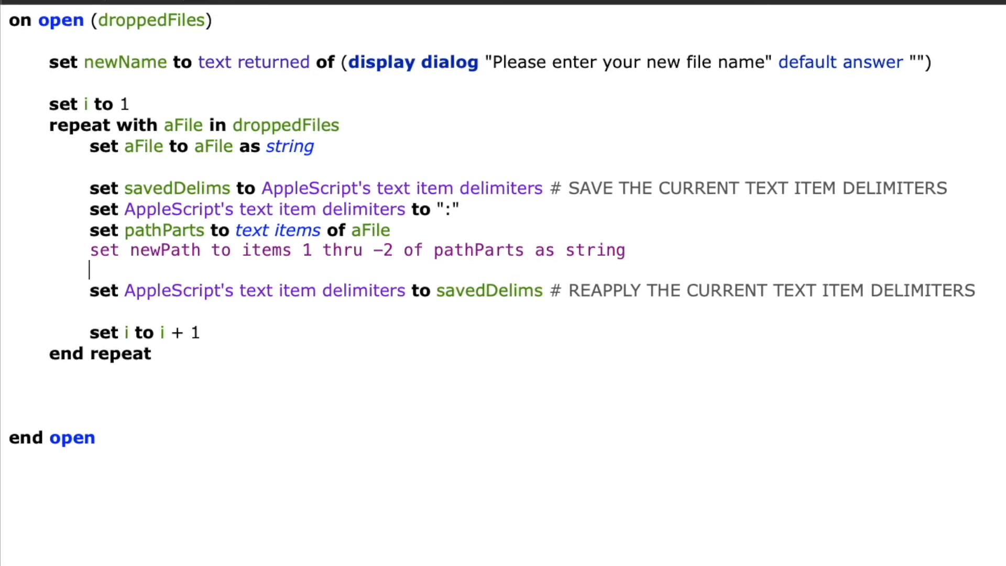
Step: Append ":", newName, "_", i and ".jpg" to newPath as string
{"action": "type", "text": "set newPath to newPath &\":\"&"}
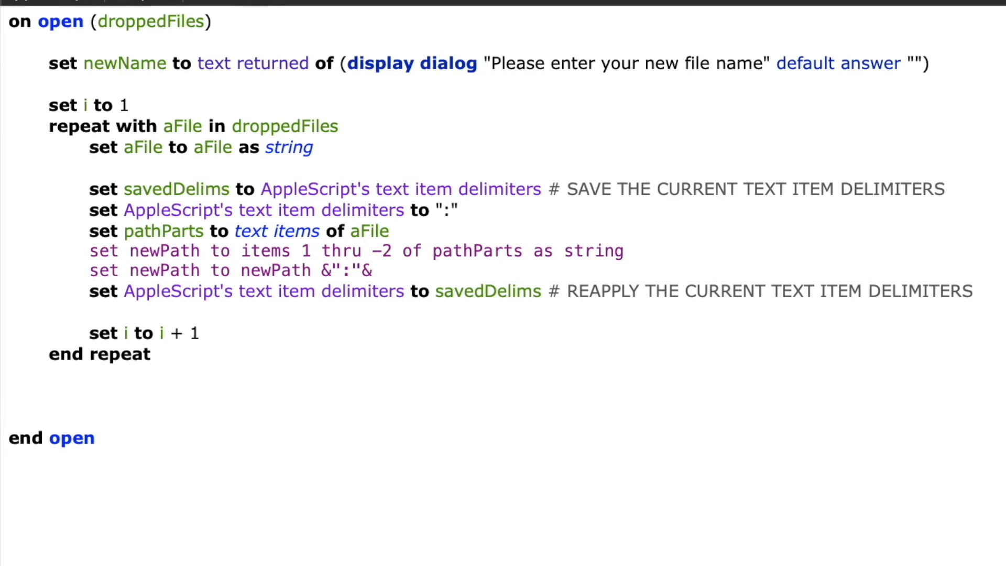
{"action": "type", "text": "newName&"}
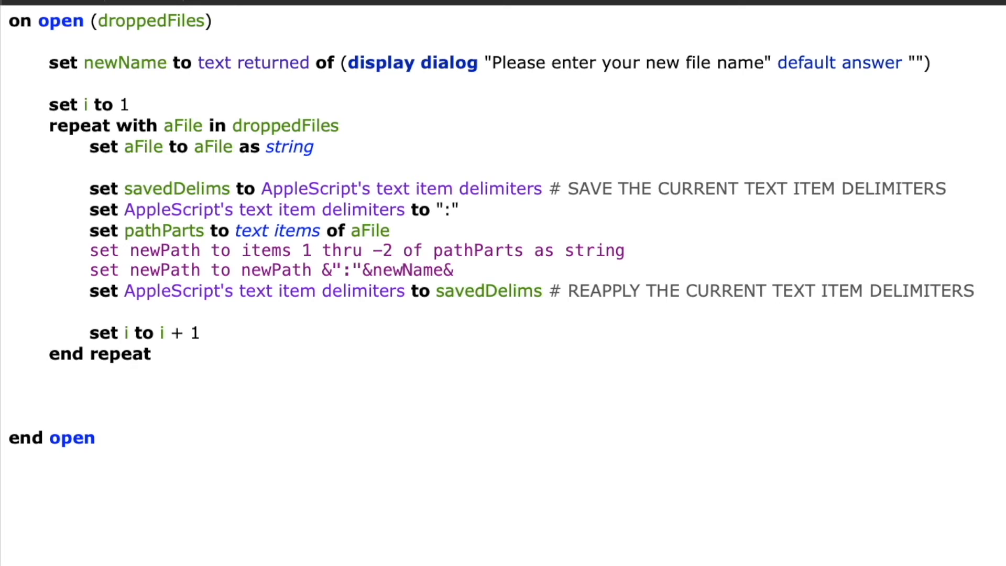
{"action": "type", "text": "\"_\""}
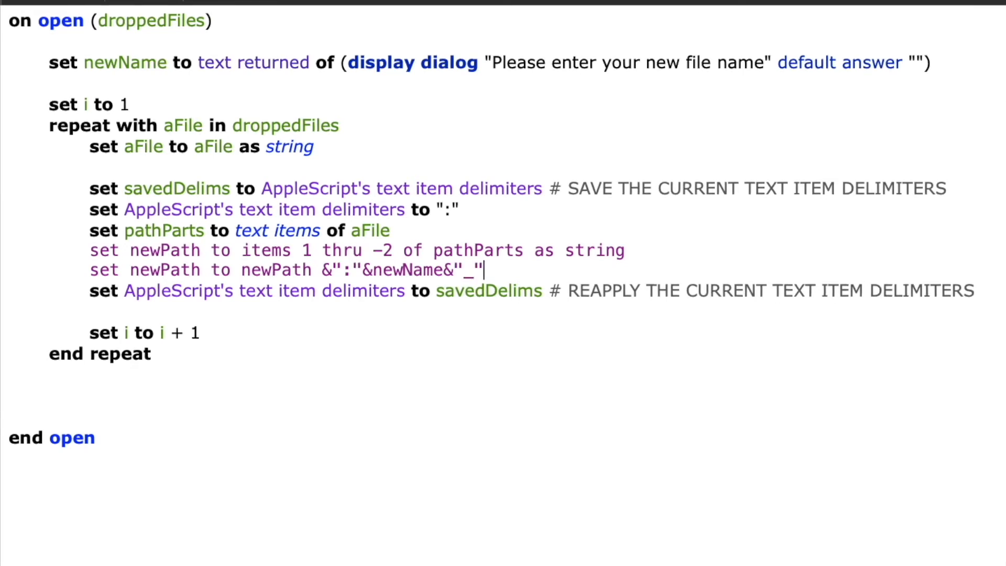
{"action": "type", "text": "&i&\".jpg"}
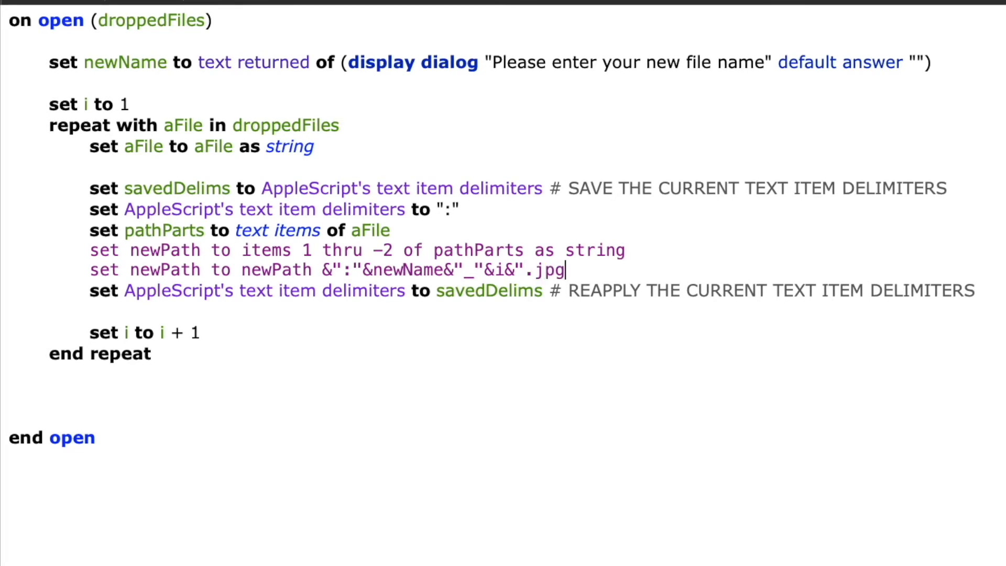
{"action": "type", "text": "\""}
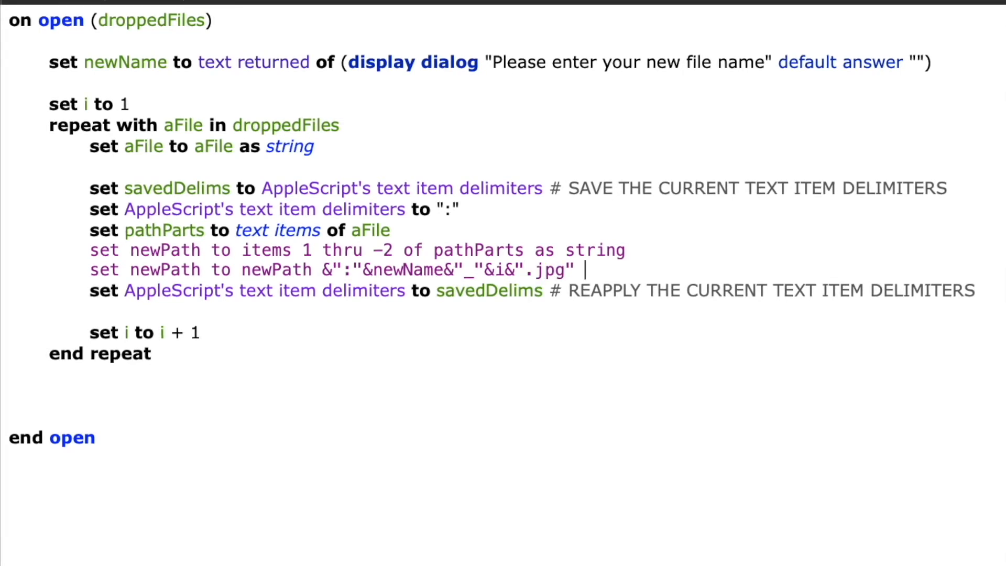
{"action": "type", "text": "as string"}
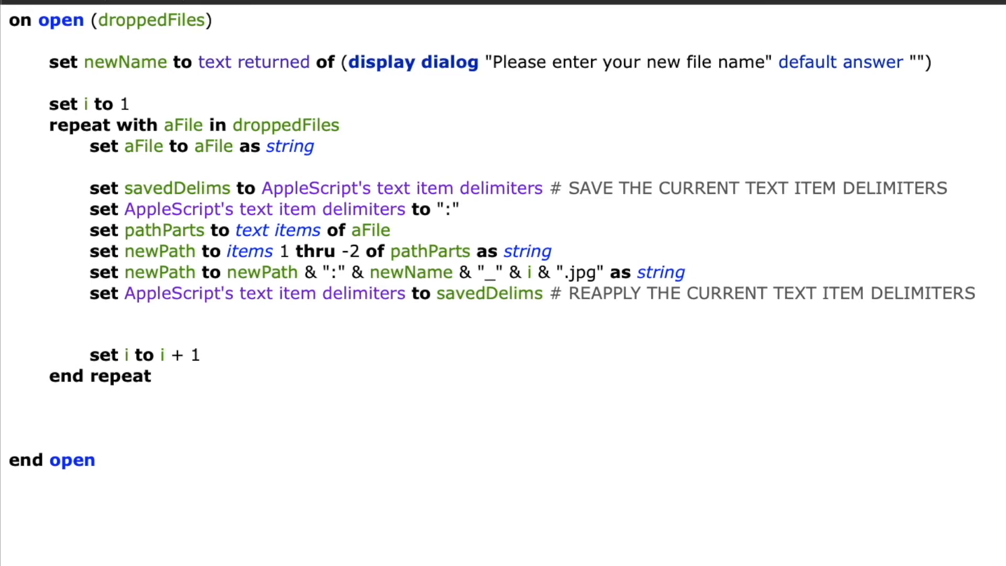
Step: Write the do shell script "mv" line moving quoted POSIX path of aFile to newPath
{"action": "type", "text": "do shel"}
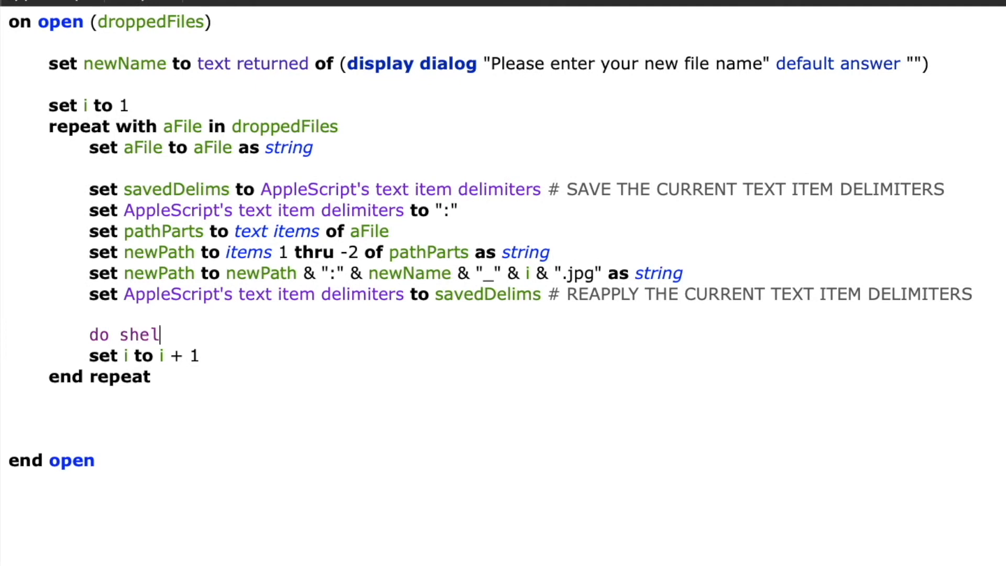
{"action": "type", "text": "l script"}
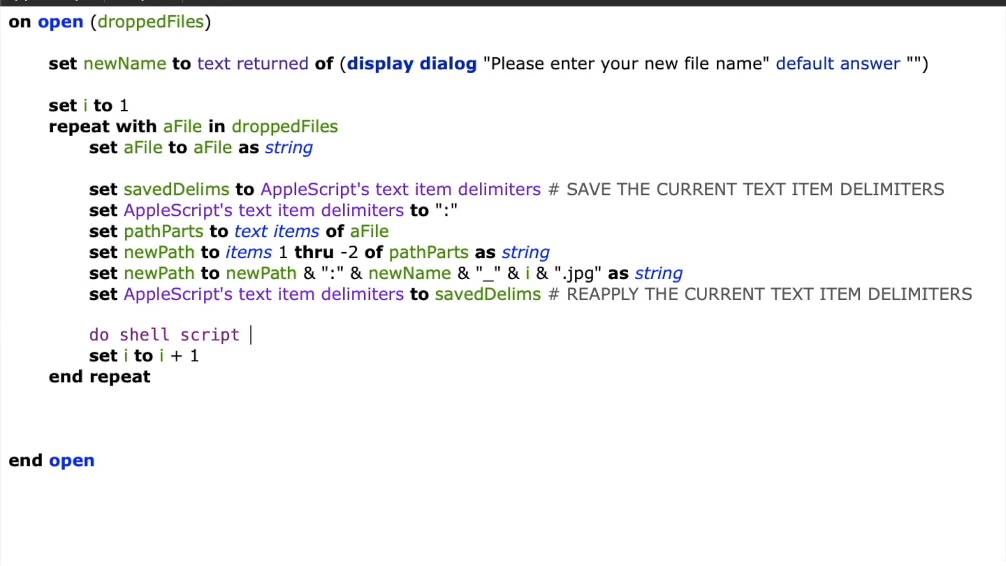
{"action": "type", "text": "\"mv"}
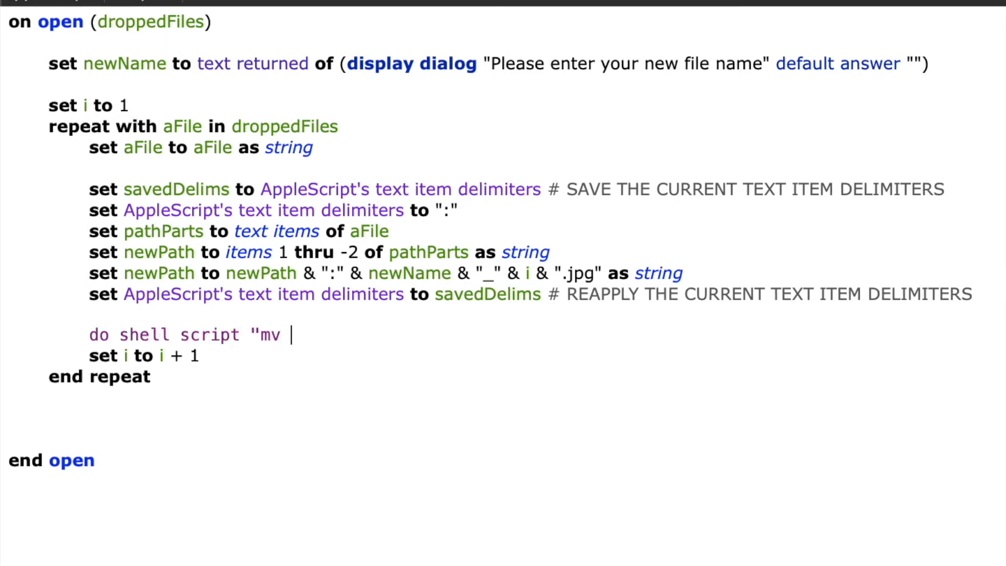
{"action": "type", "text": "\"&"}
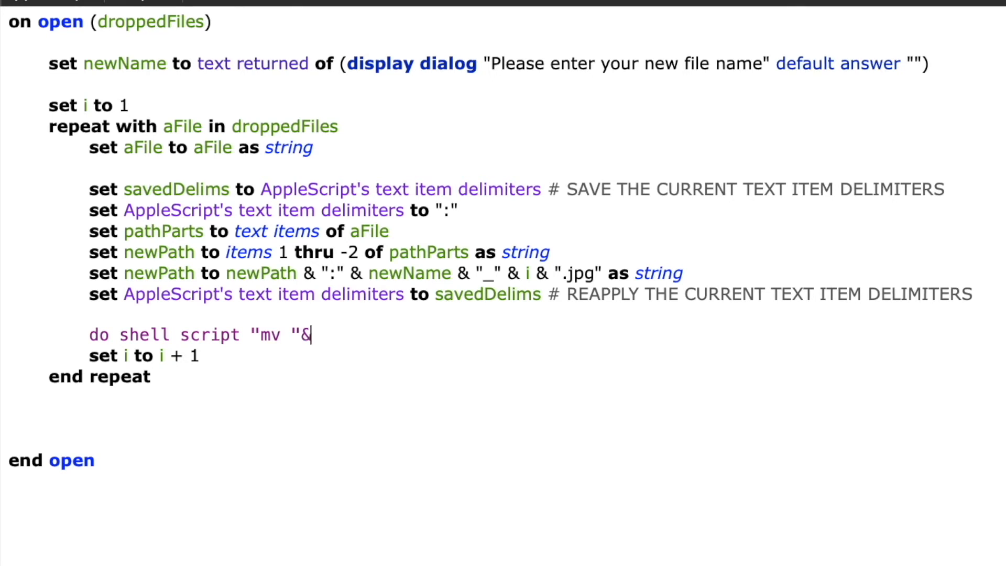
{"action": "type", "text": "quo"}
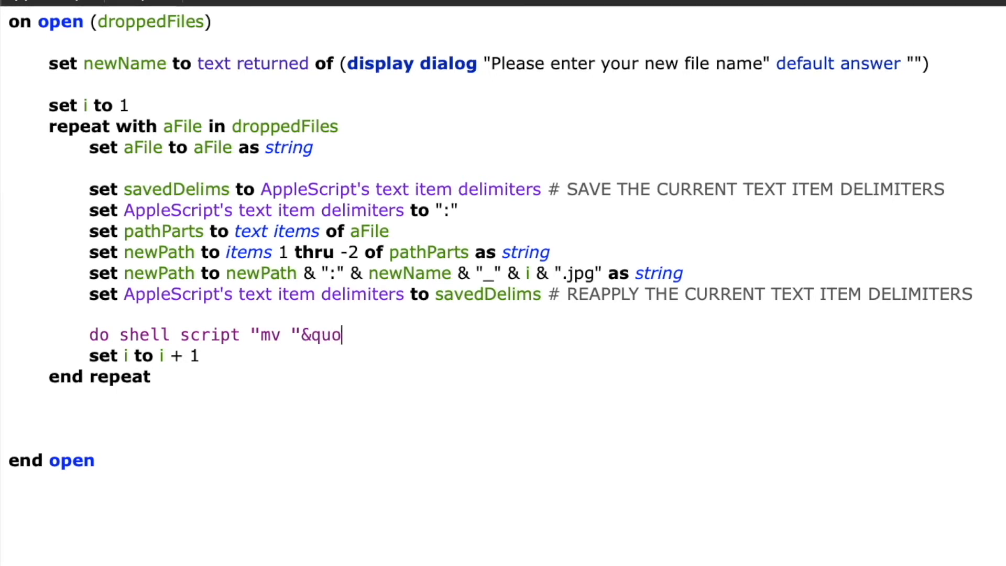
{"action": "type", "text": "ted form of"}
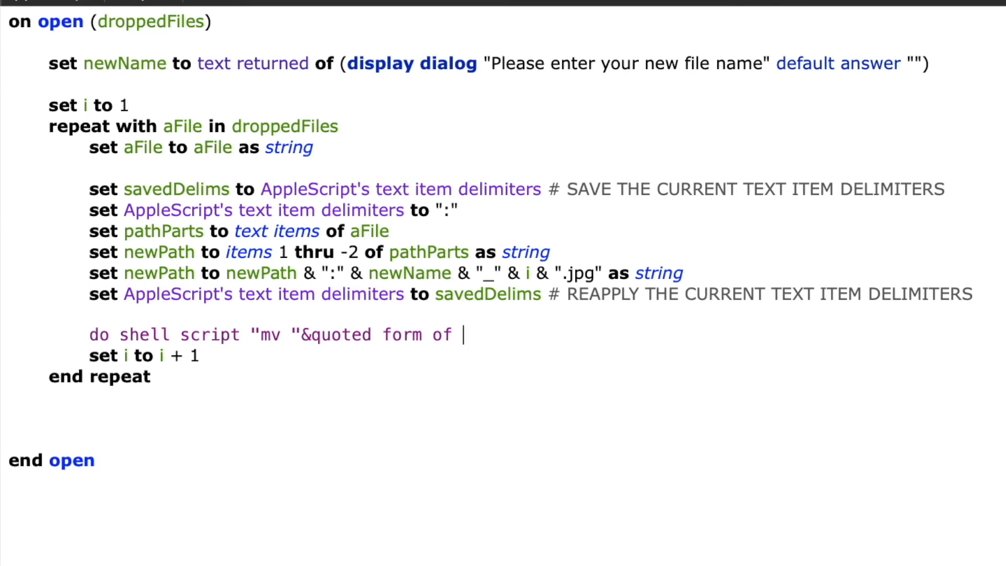
{"action": "type", "text": "posix path"}
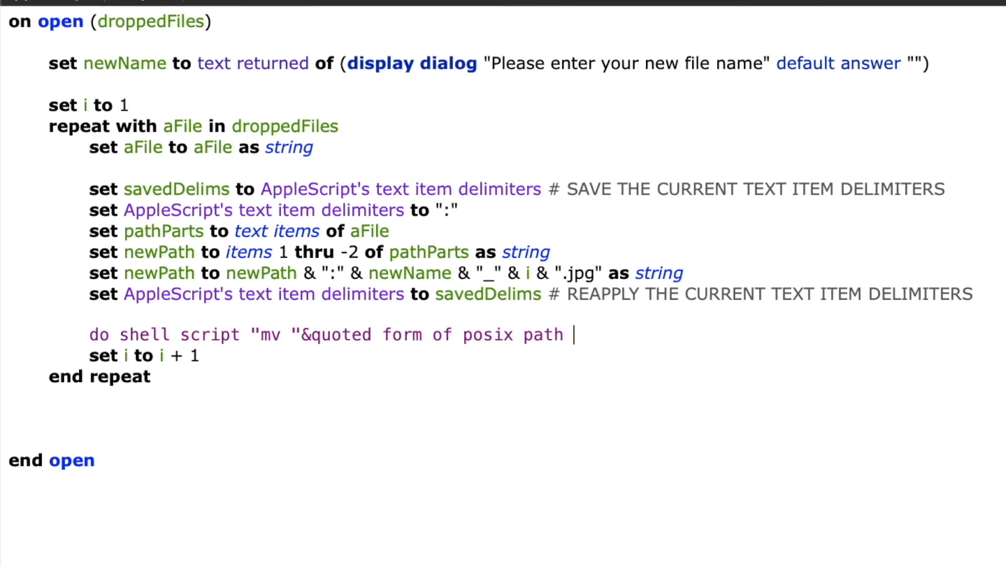
{"action": "type", "text": "of aFile"}
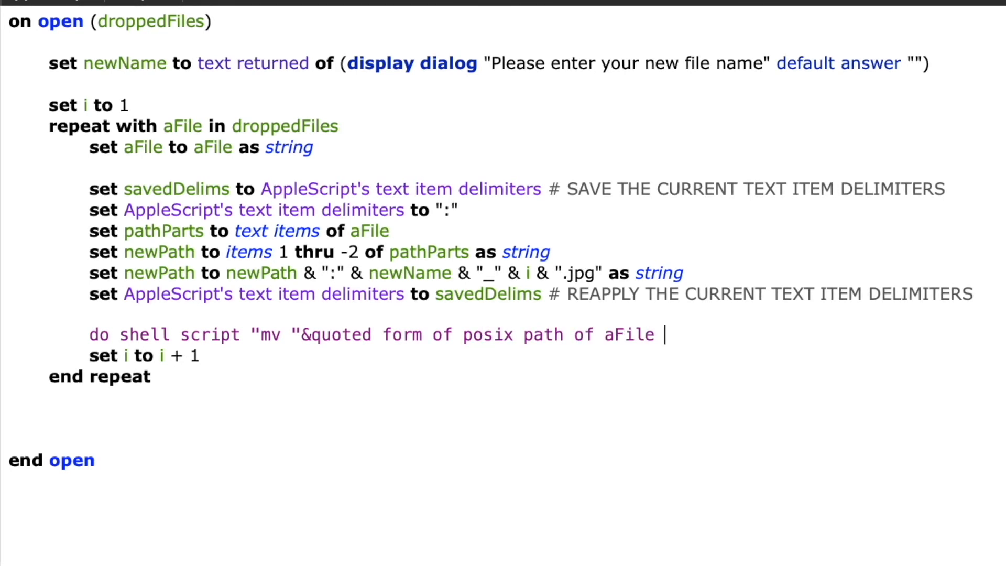
{"action": "type", "text": "&\""}
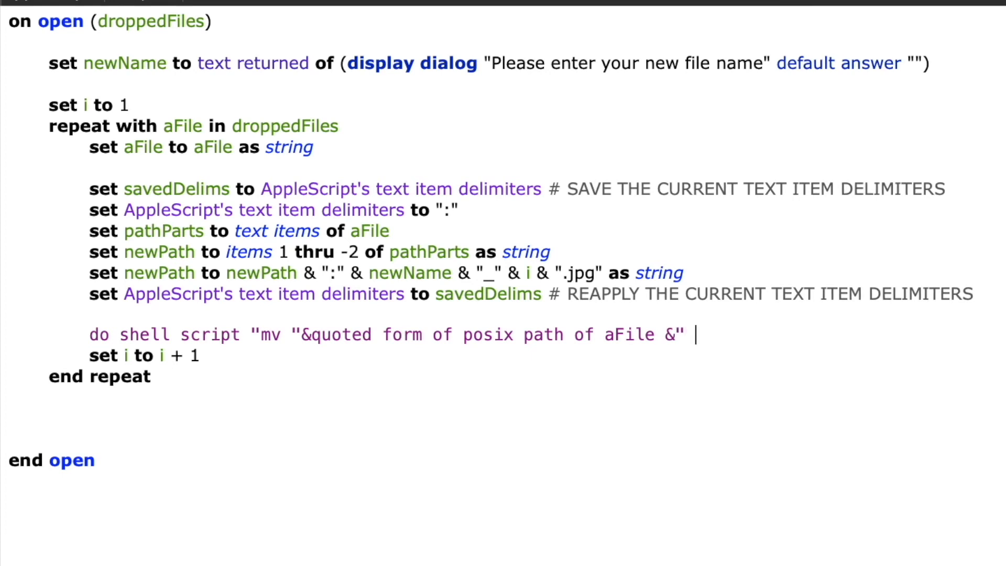
{"action": "type", "text": "\"&"}
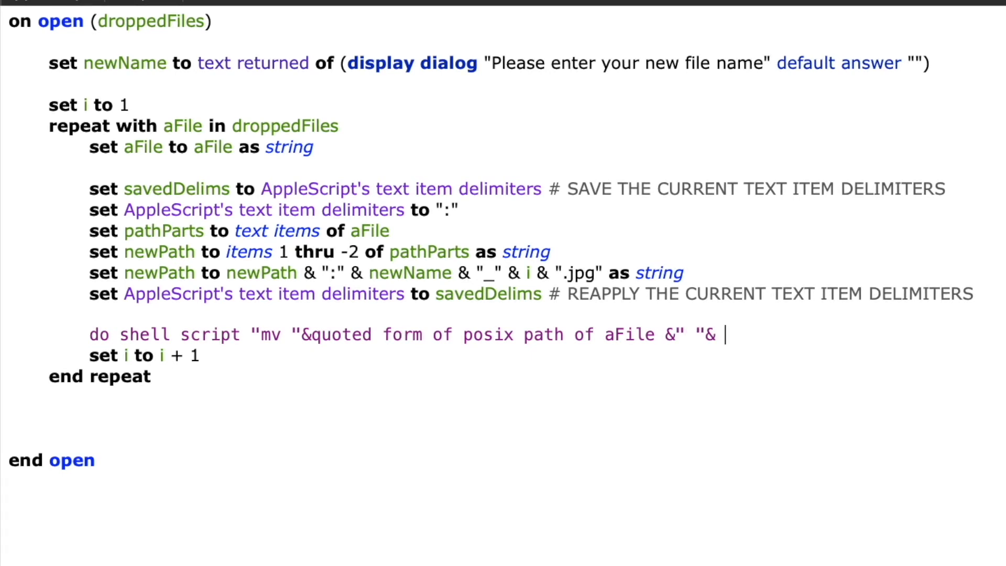
{"action": "type", "text": "quoted form"}
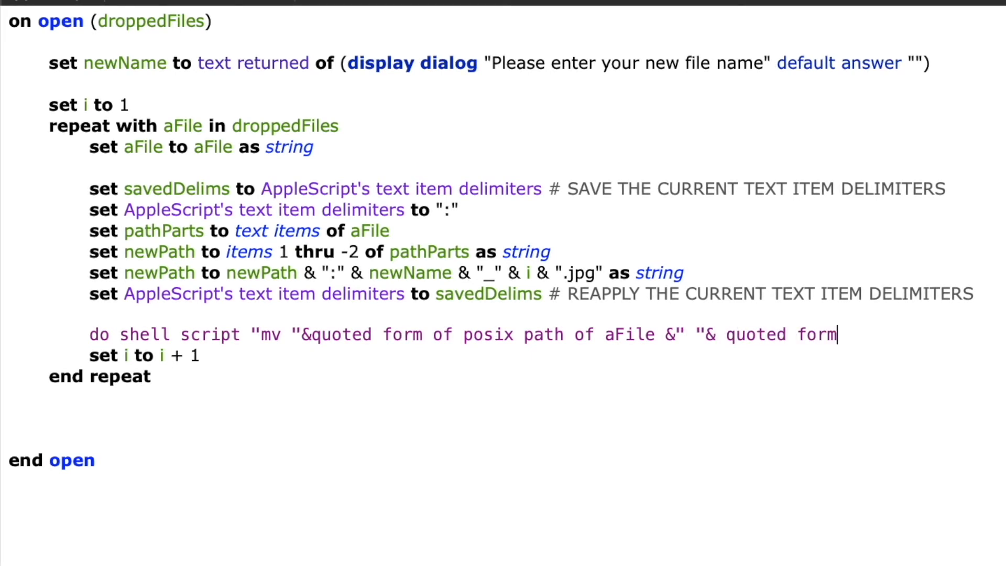
{"action": "type", "text": "of posix"}
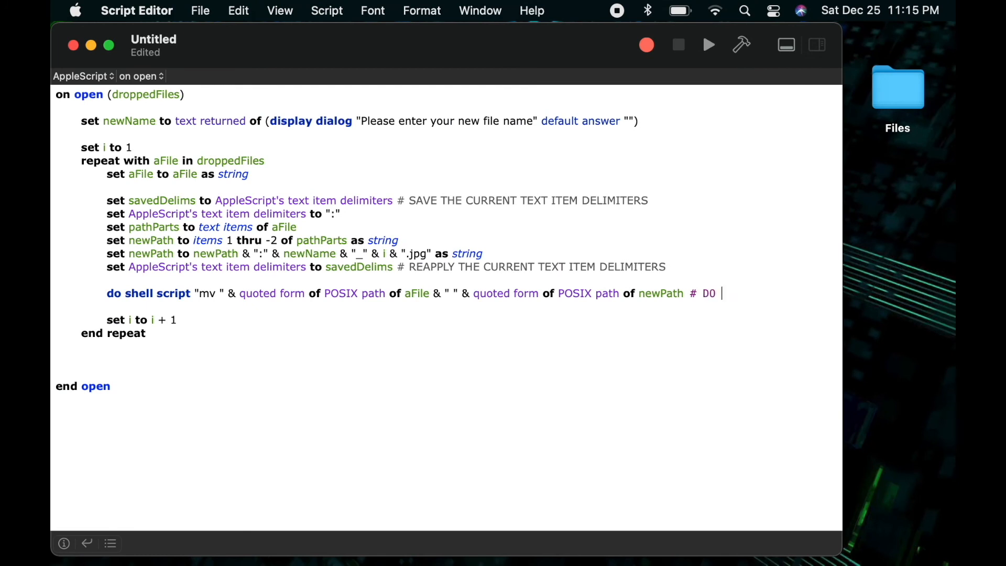
Step: Complete the mv line's comment reading "DO THE RENAME USING MOVE COMMAND"
{"action": "type", "text": "THE RENAME"}
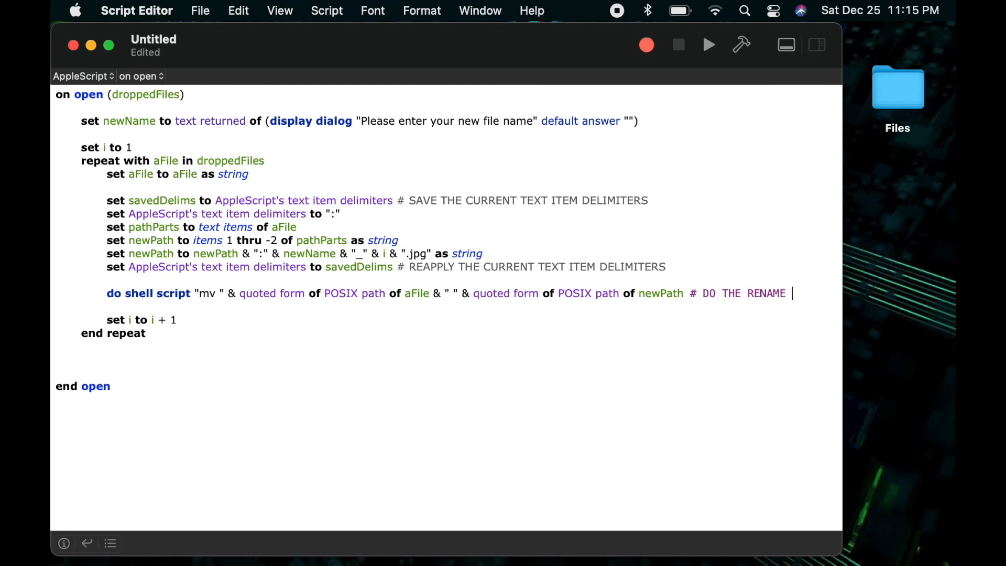
{"action": "type", "text": "USING"}
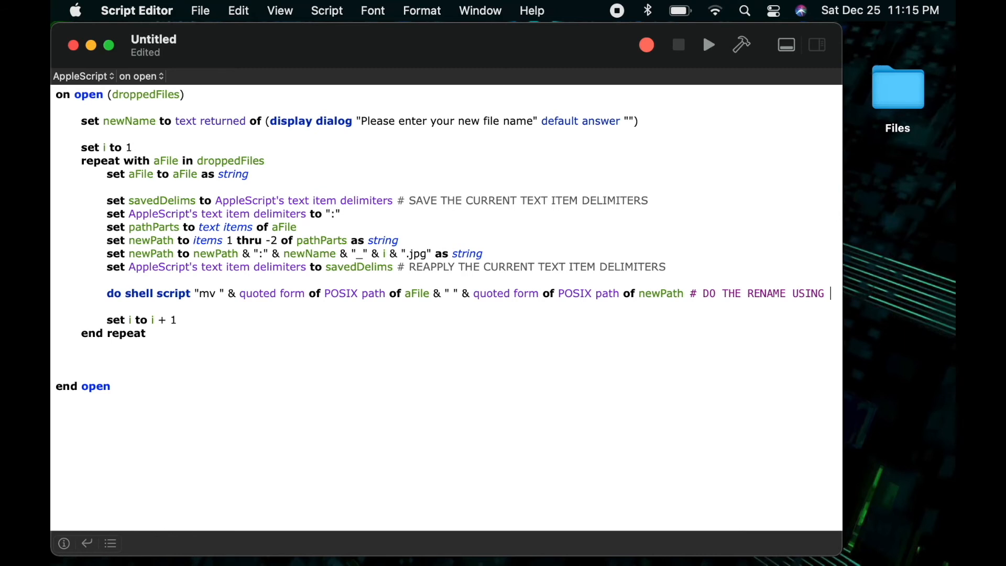
{"action": "type", "text": "MOVE COMMA"}
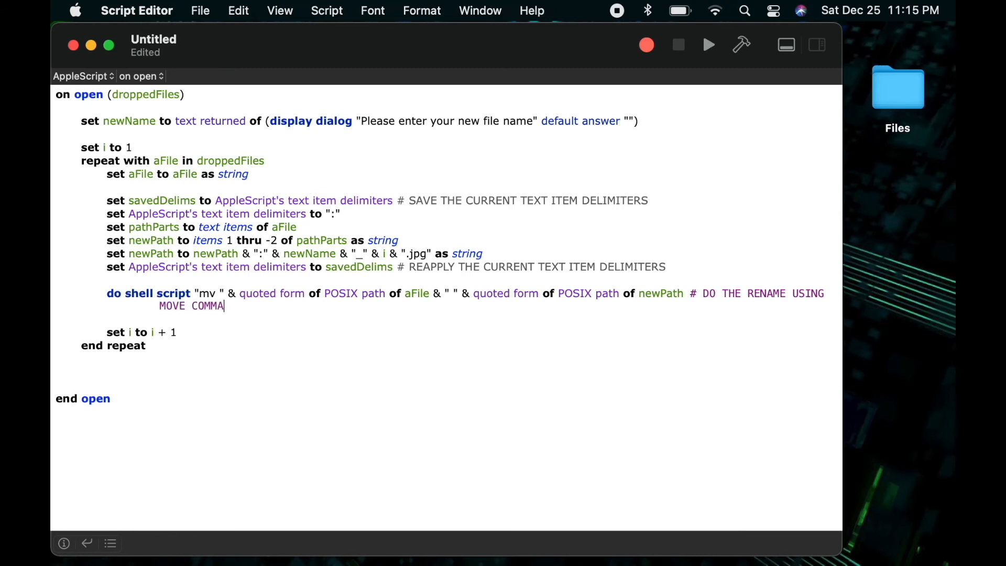
{"action": "type", "text": "ND"}
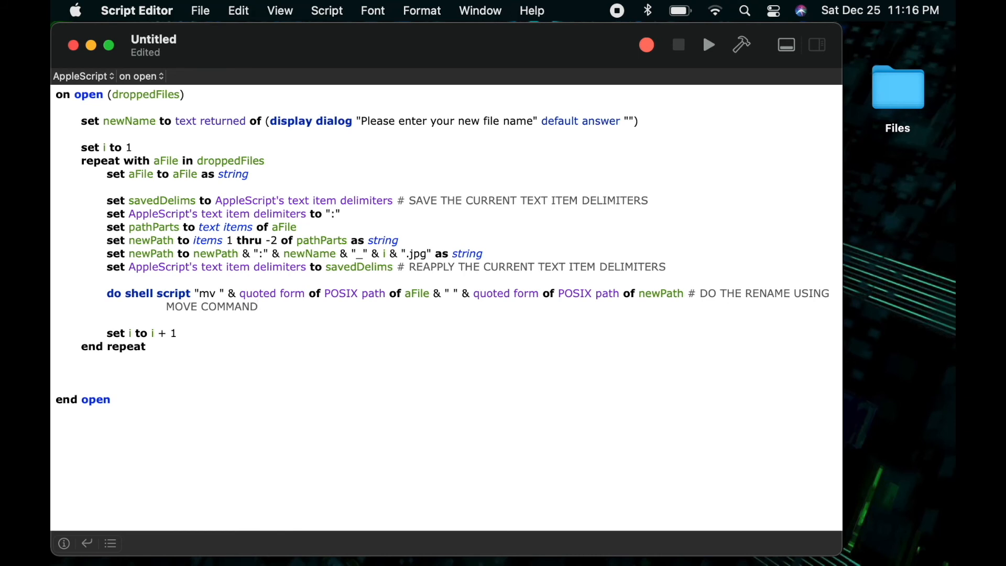
{"action": "left_click", "coordinate": [200, 11]}
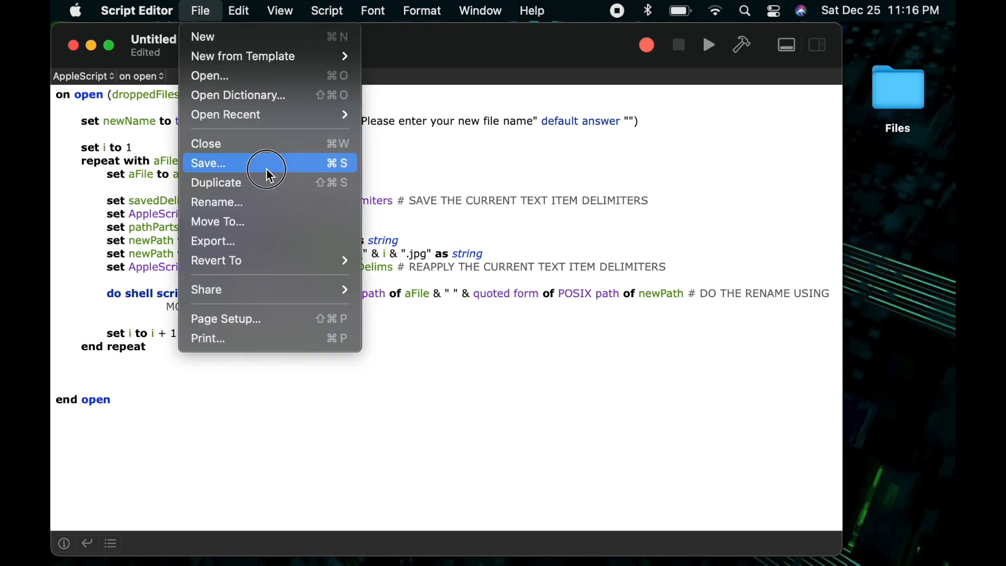
Step: Save the script as dropRename.app on the Desktop with File Format Application
{"action": "left_click", "coordinate": [208, 162]}
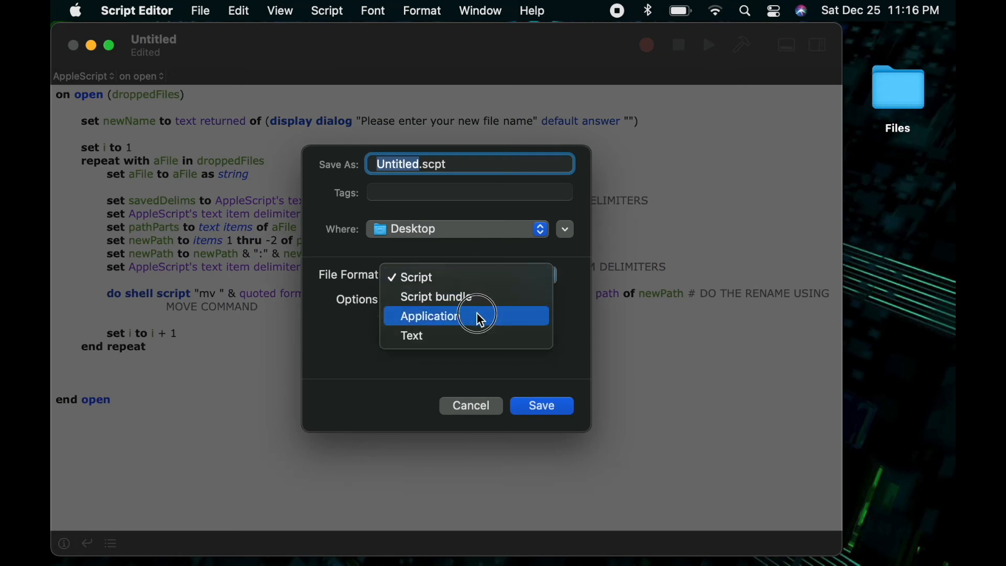
{"action": "left_click", "coordinate": [427, 315]}
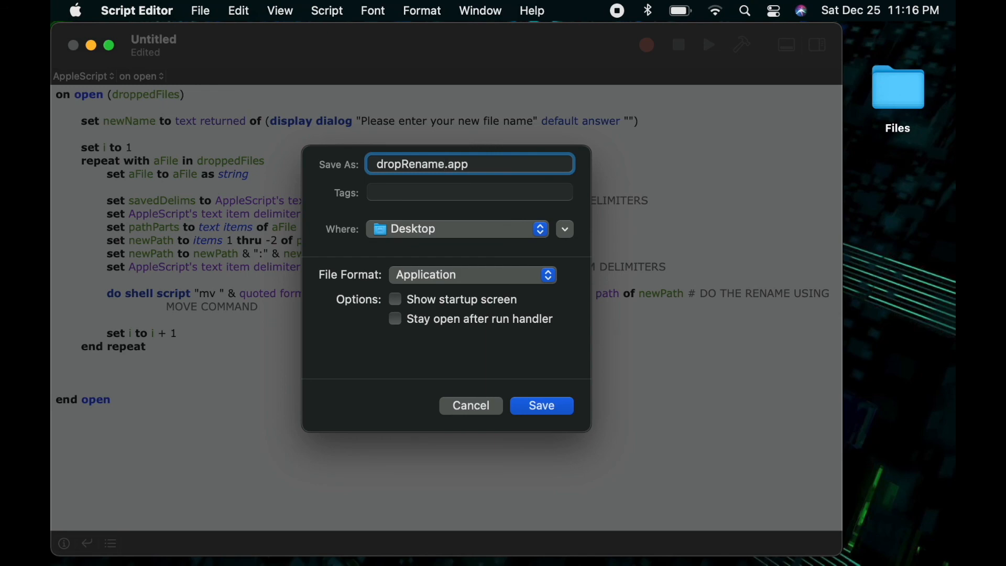
{"action": "left_click", "coordinate": [541, 405]}
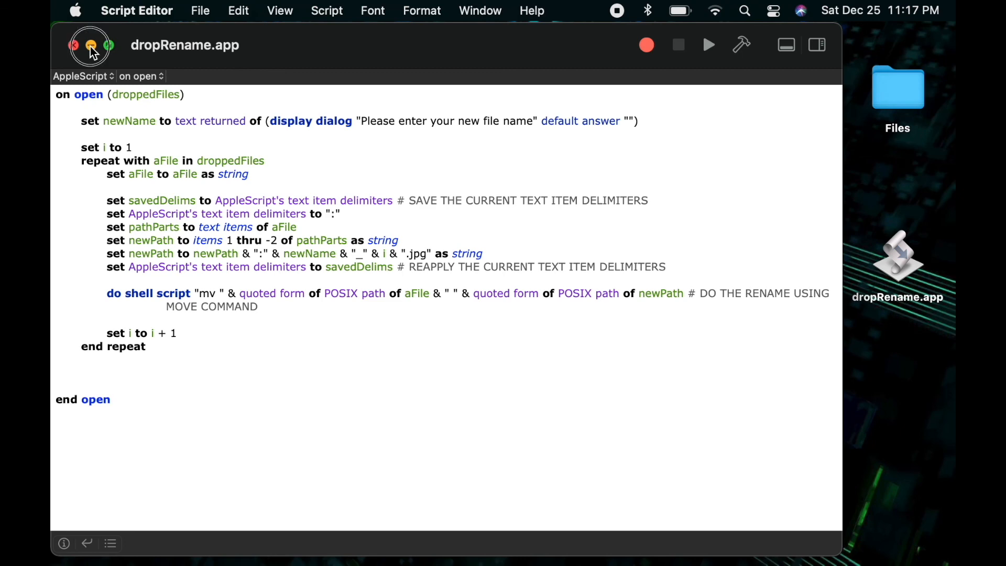
{"action": "left_click", "coordinate": [90, 45]}
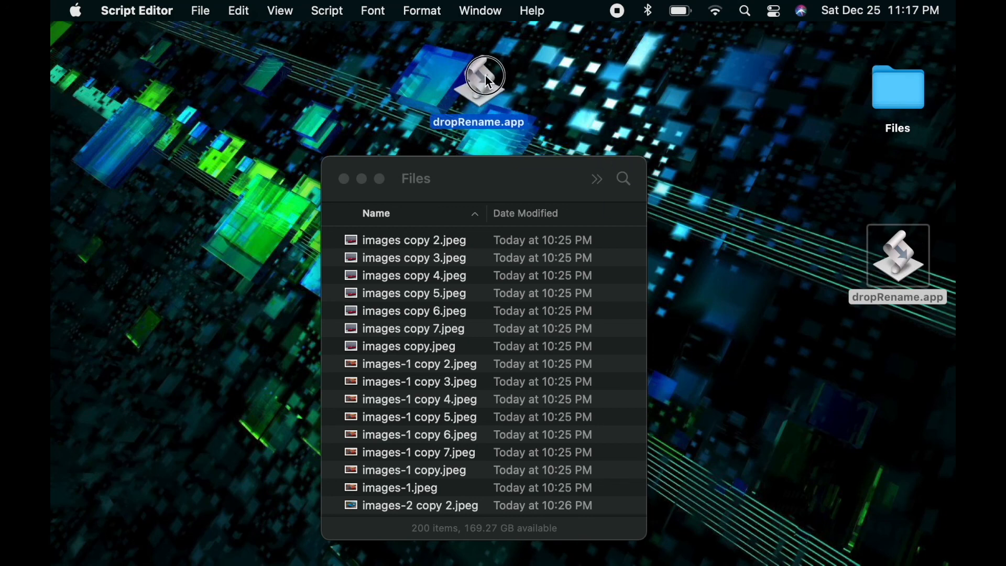
Step: Drop the Files images onto dropRename.app and rename them to numbered DemoRename .jpg files
{"action": "left_click", "coordinate": [414, 293]}
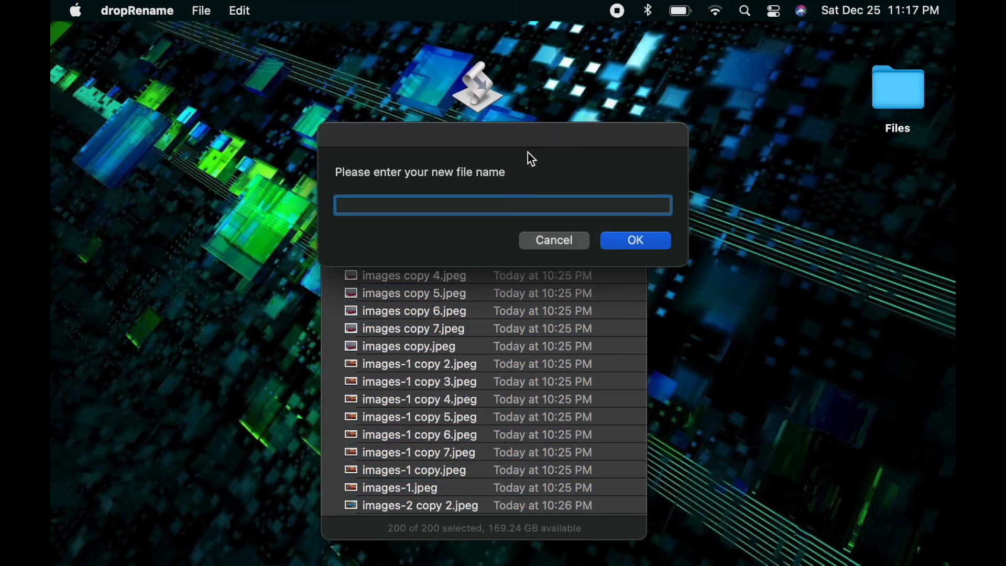
{"action": "mouse_move", "coordinate": [509, 202]}
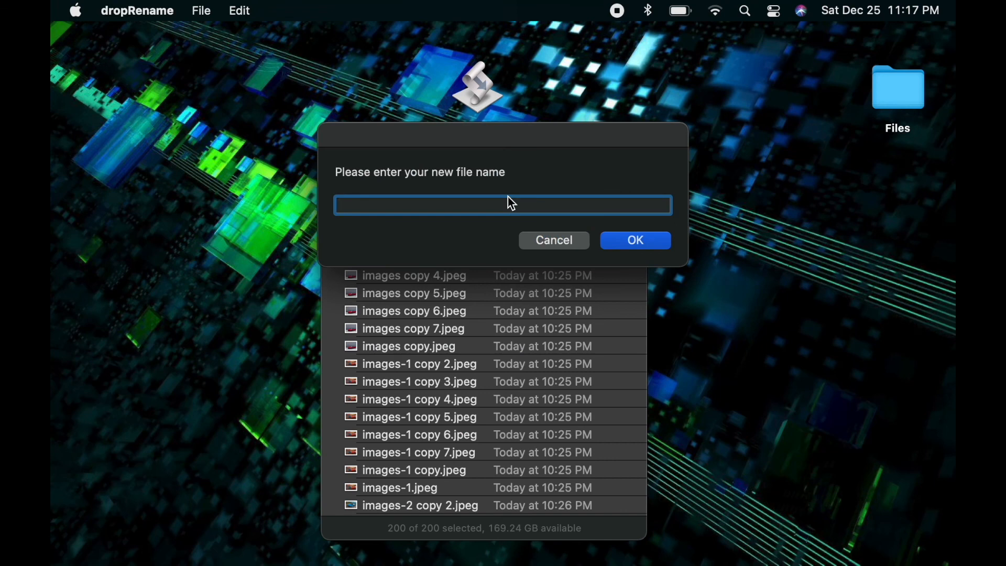
{"action": "left_click", "coordinate": [634, 240]}
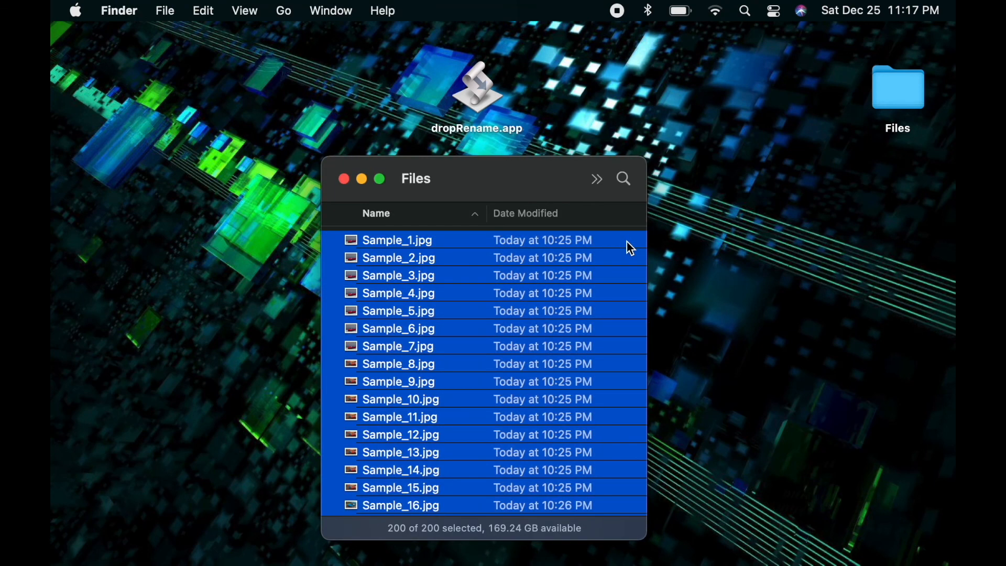
{"action": "left_click", "coordinate": [397, 246]}
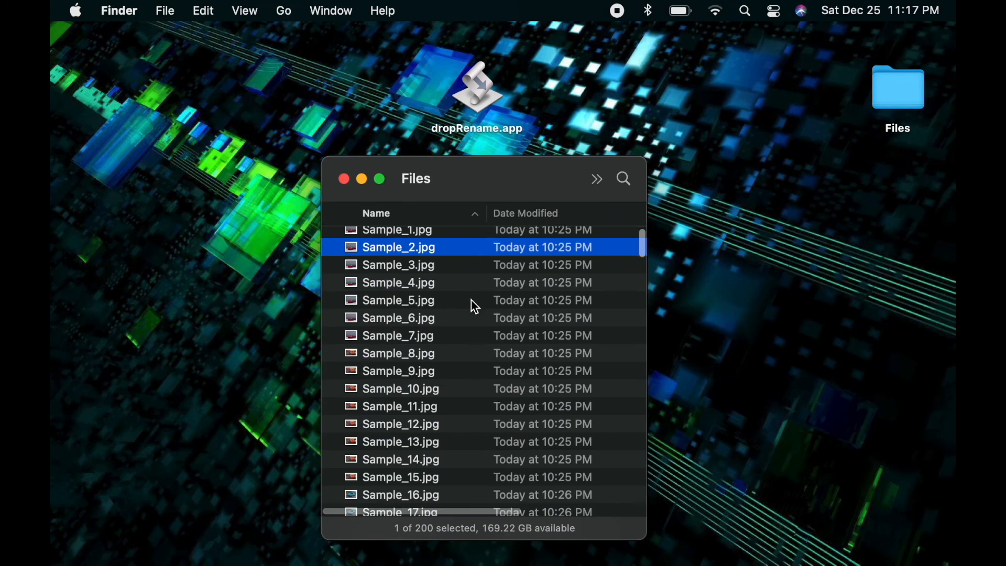
{"action": "scroll", "scroll_direction": "down", "scroll_amount": 3}
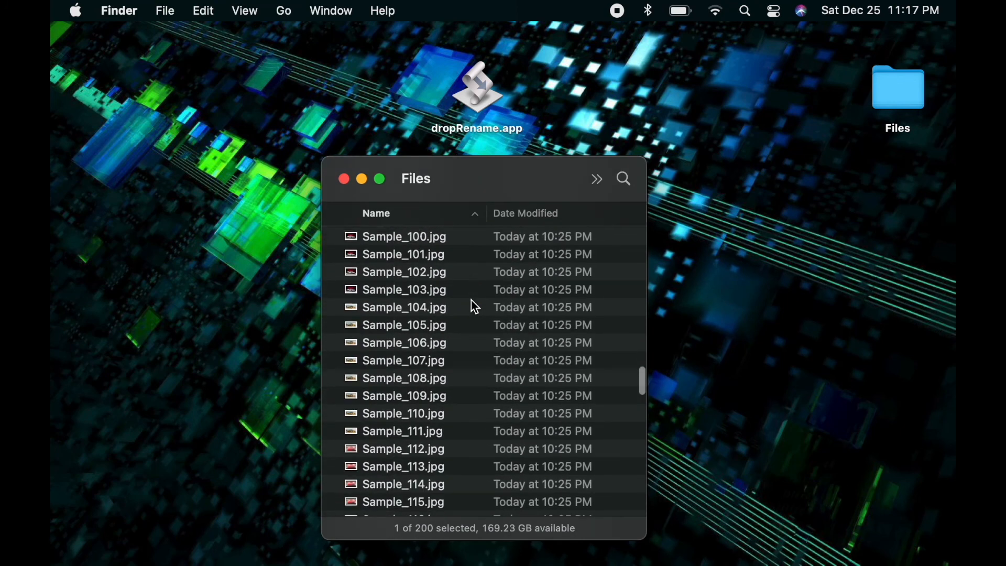
{"action": "scroll", "scroll_direction": "down", "scroll_amount": 3}
{"action": "type", "text": "Demo"}
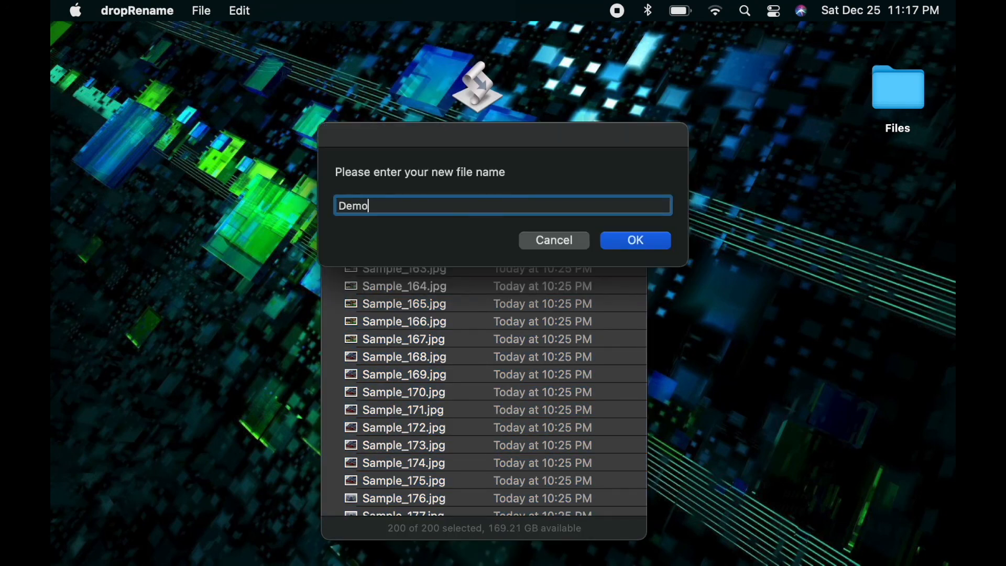
{"action": "type", "text": "Re"}
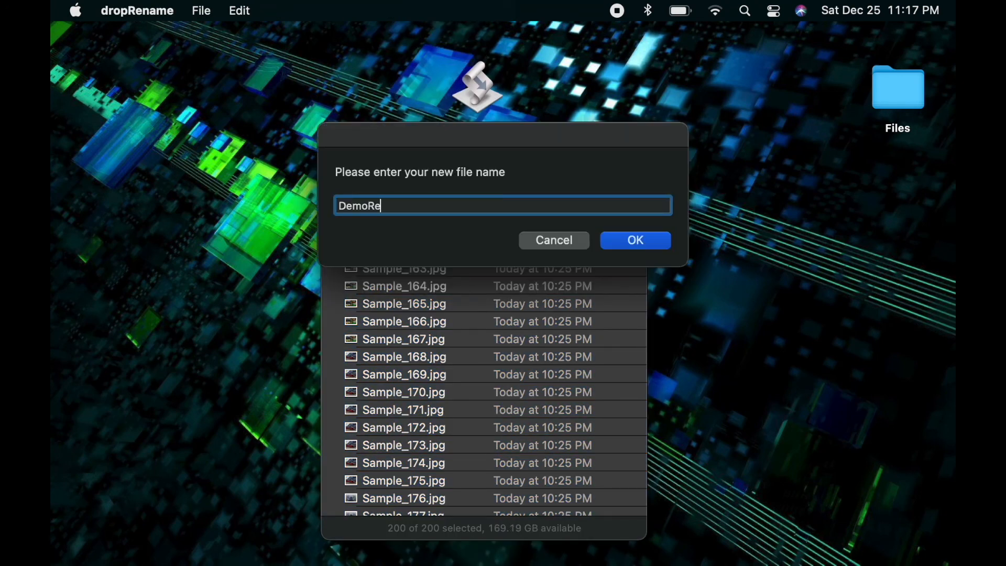
{"action": "left_click", "coordinate": [634, 239]}
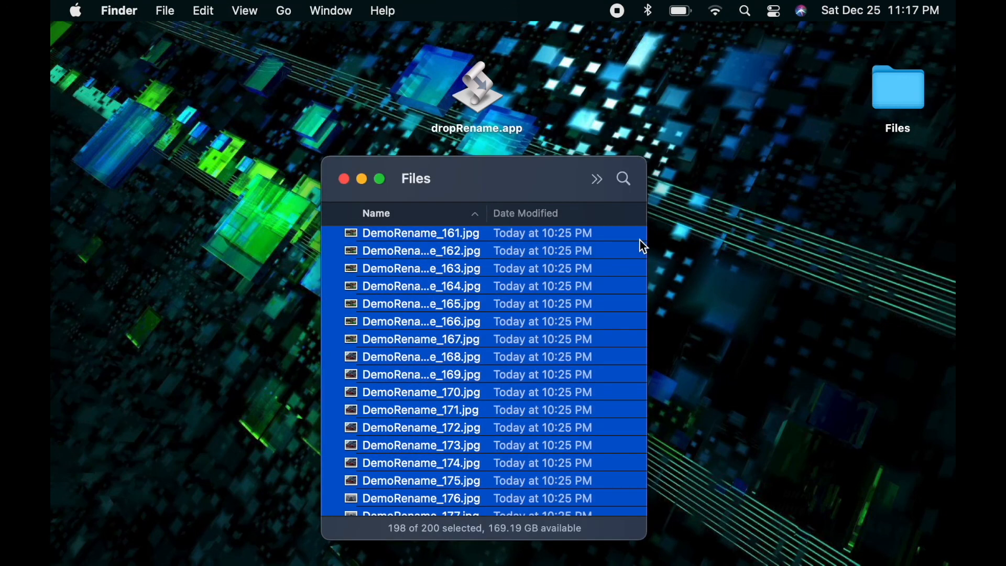